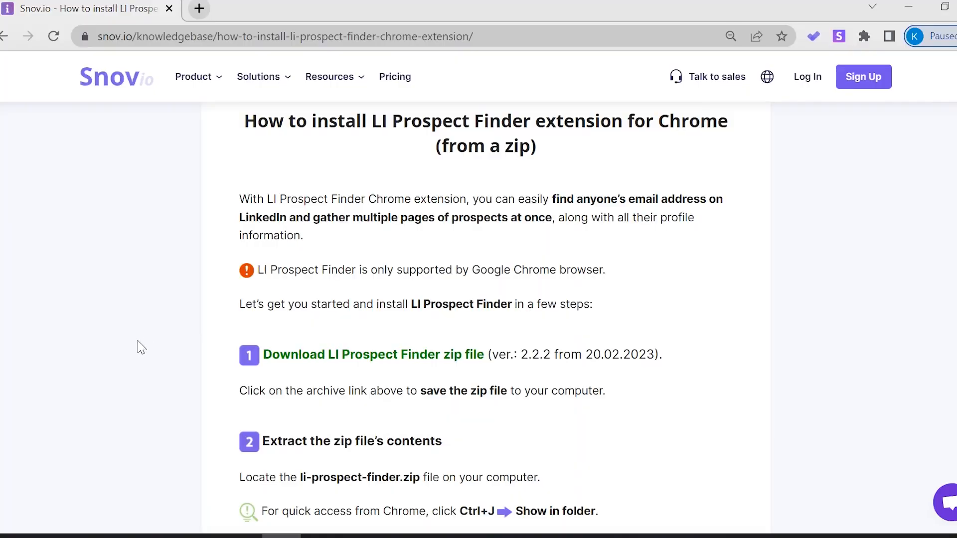
mouse_move(163, 341)
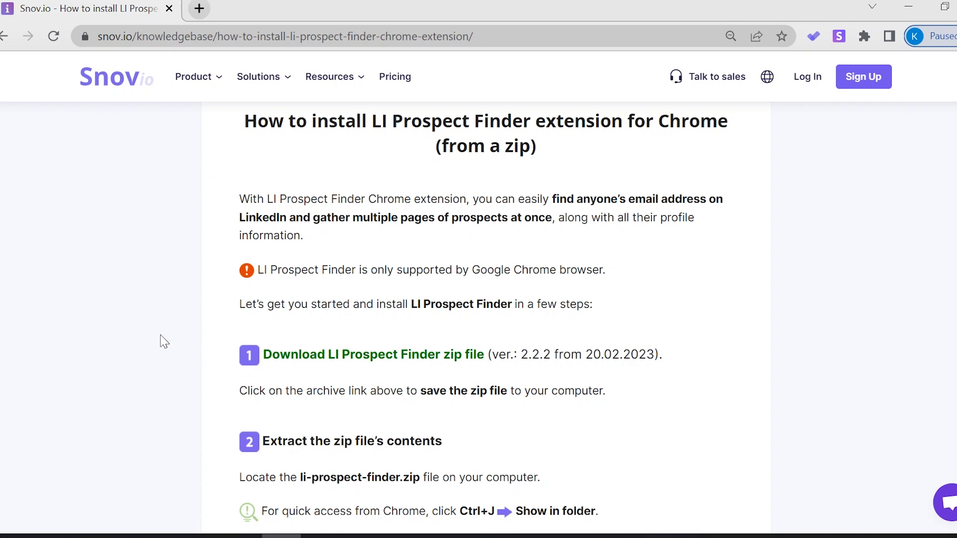
Download the LI Prospect Finder zip file from the installation guide.
left_click(372, 355)
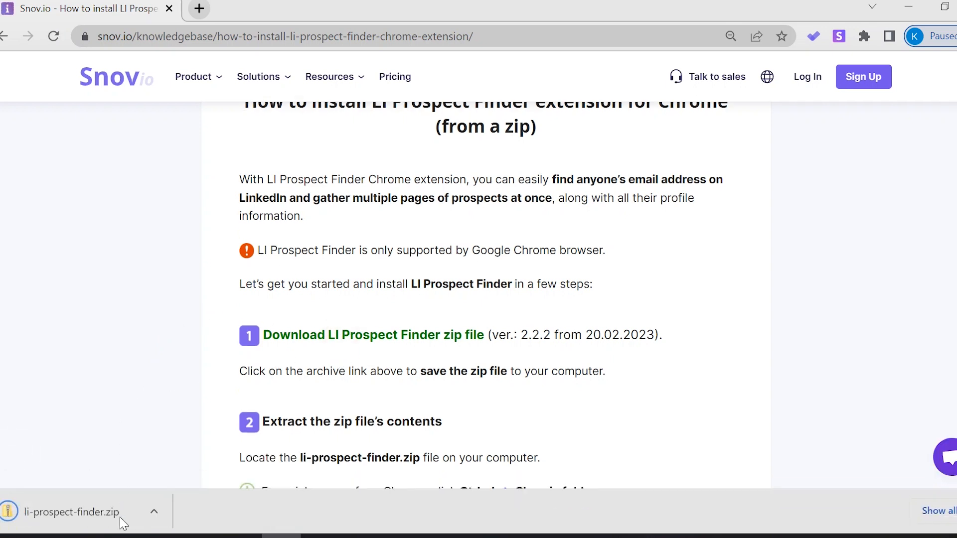
Extract the downloaded zip into a li-prospect-finder folder in Downloads.
left_click(70, 512)
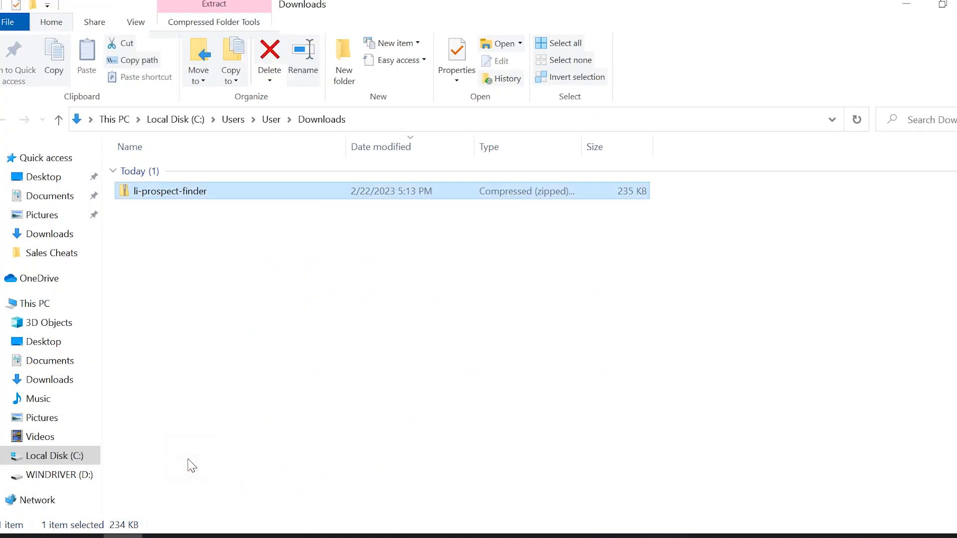
mouse_move(217, 300)
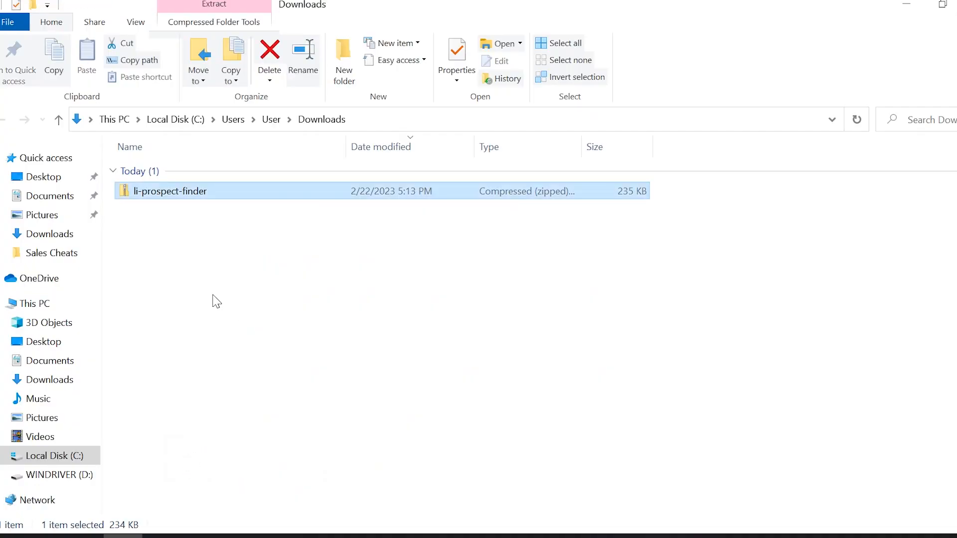
right_click(171, 191)
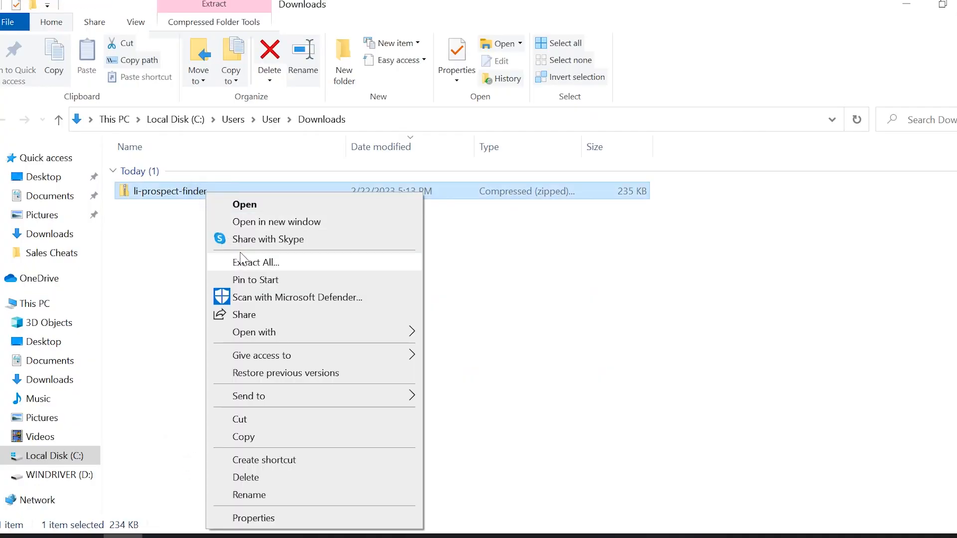
left_click(255, 262)
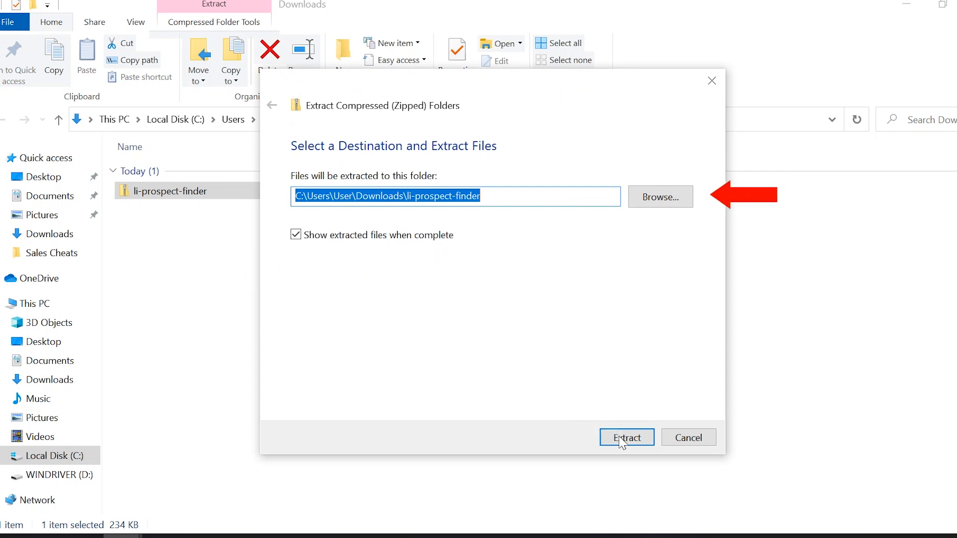
left_click(626, 438)
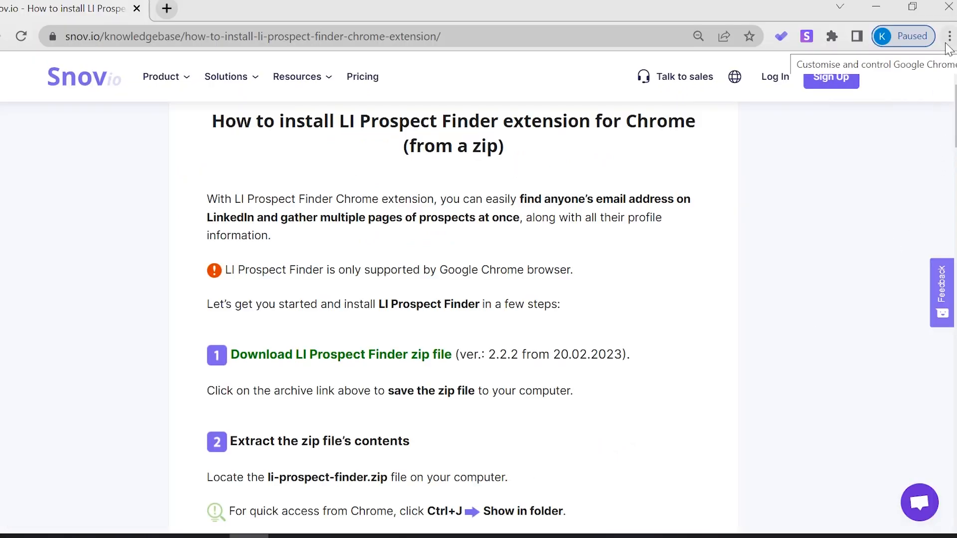
Open Manage extensions from the Extensions menu and turn on Developer mode.
left_click(950, 36)
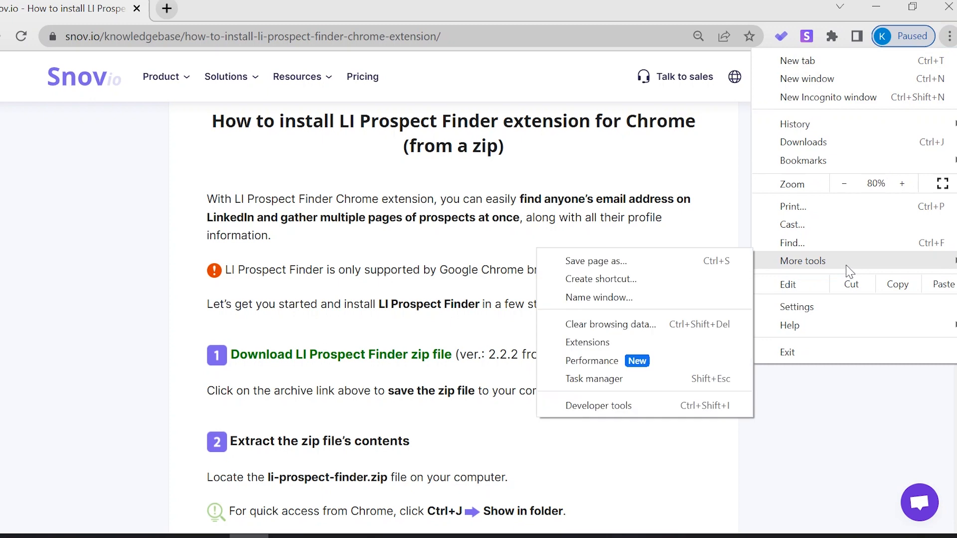
mouse_move(587, 342)
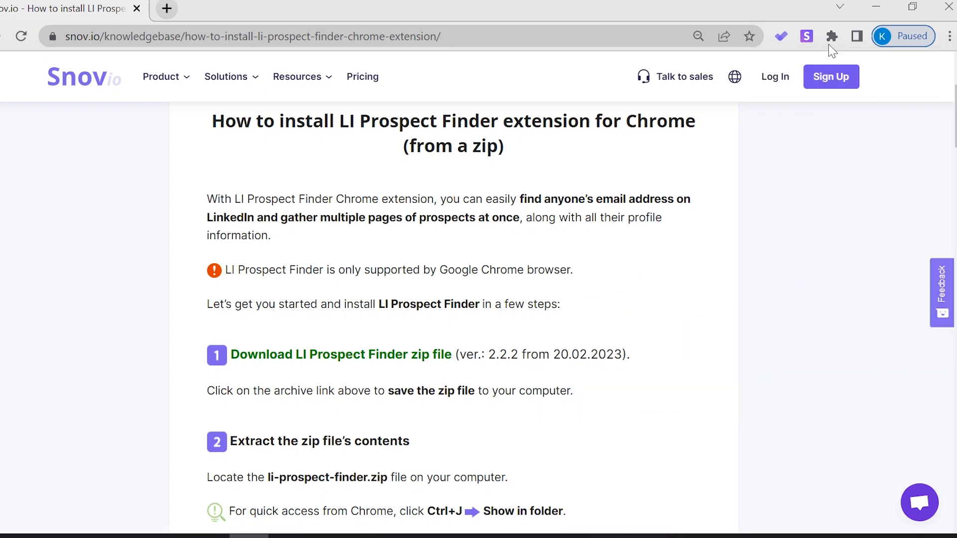
left_click(831, 36)
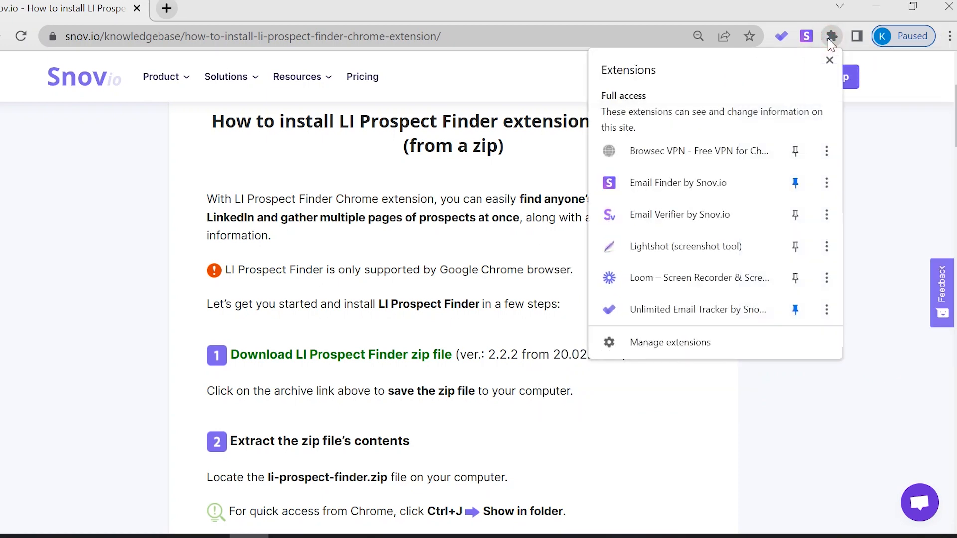
left_click(670, 342)
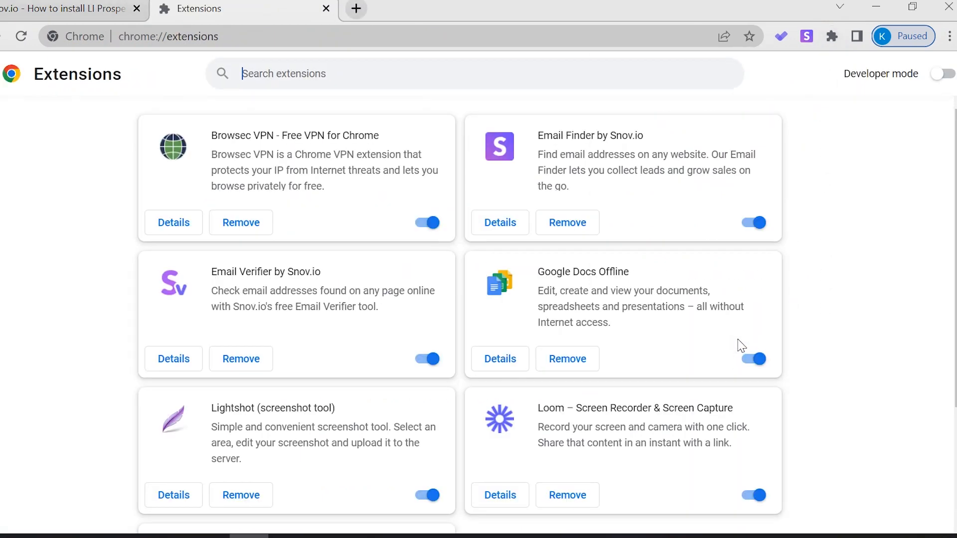
mouse_move(876, 269)
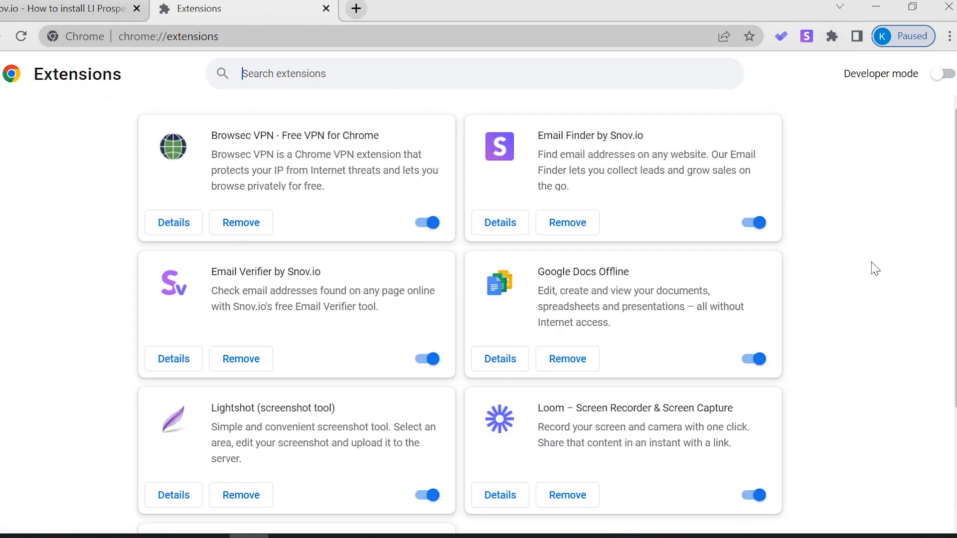
left_click(942, 73)
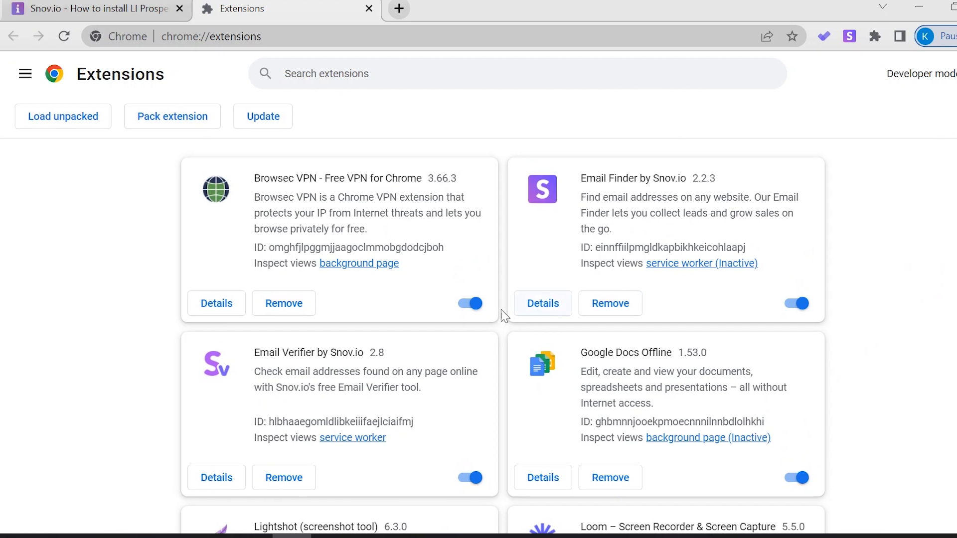
Load the li-prospect-finder folder from Downloads as an unpacked extension.
left_click(63, 117)
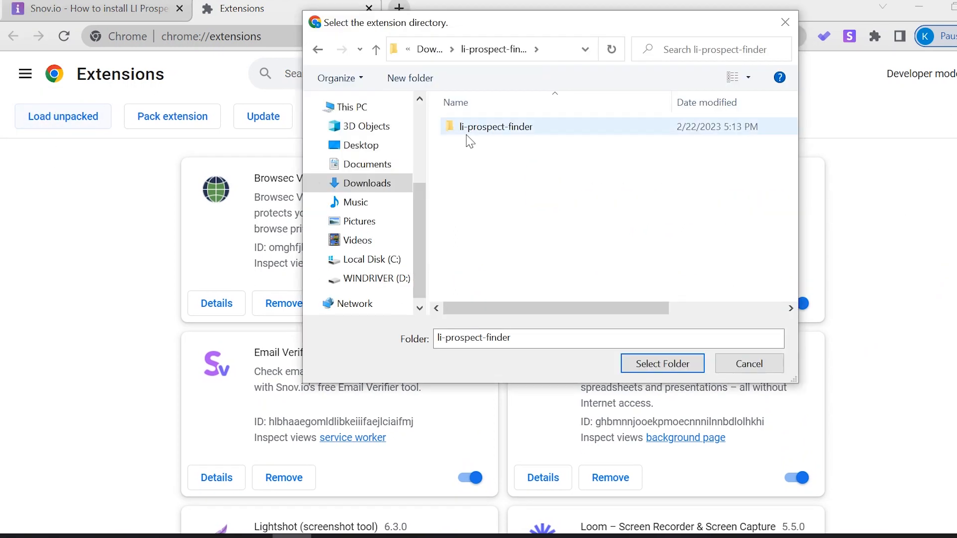
mouse_move(496, 126)
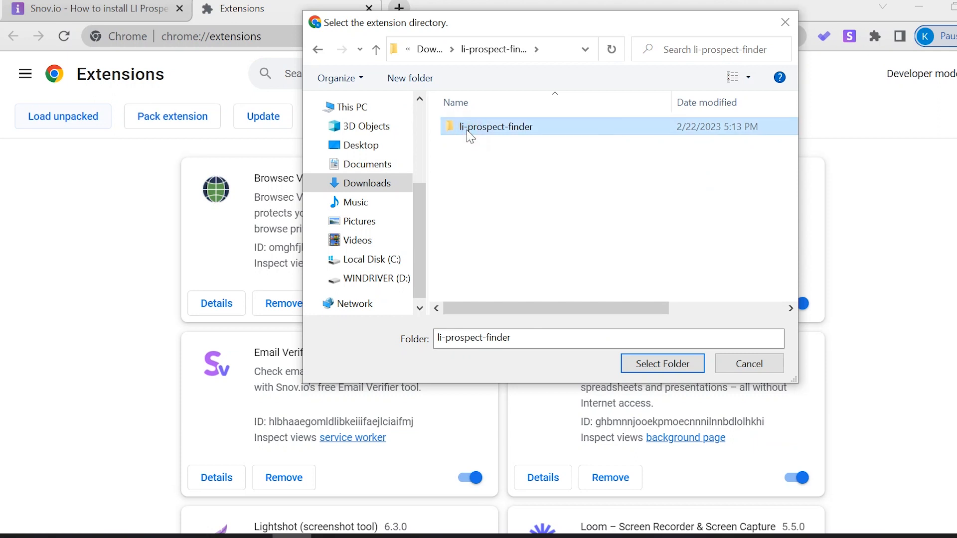
double_click(496, 126)
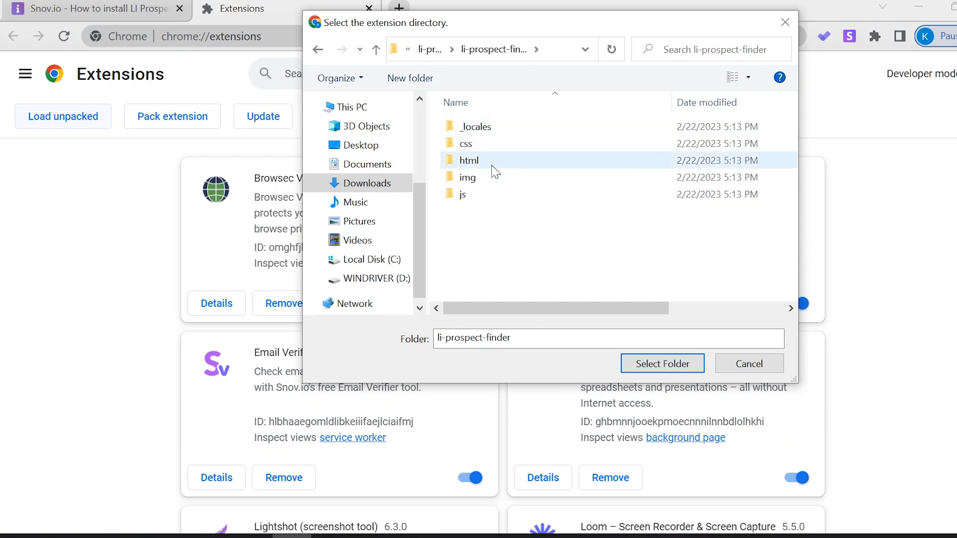
left_click(375, 49)
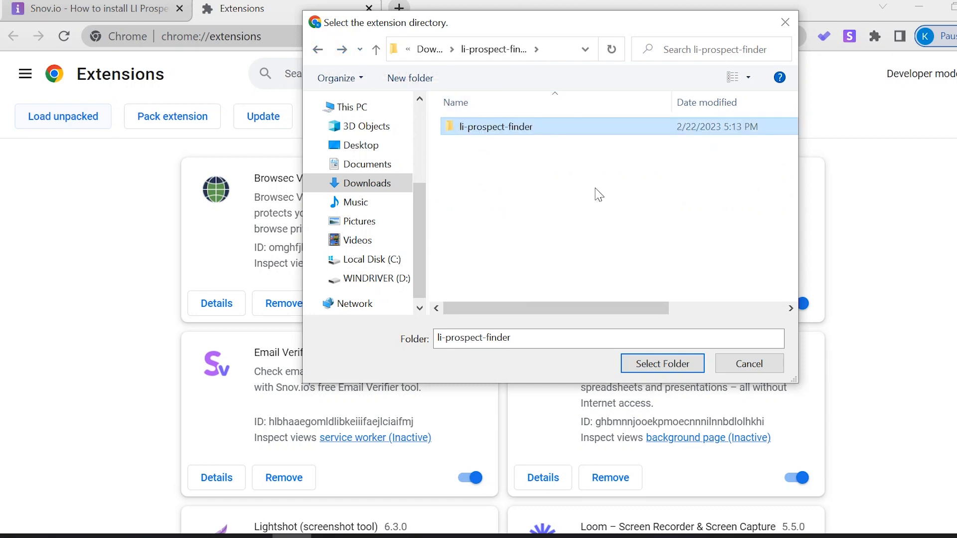
left_click(662, 363)
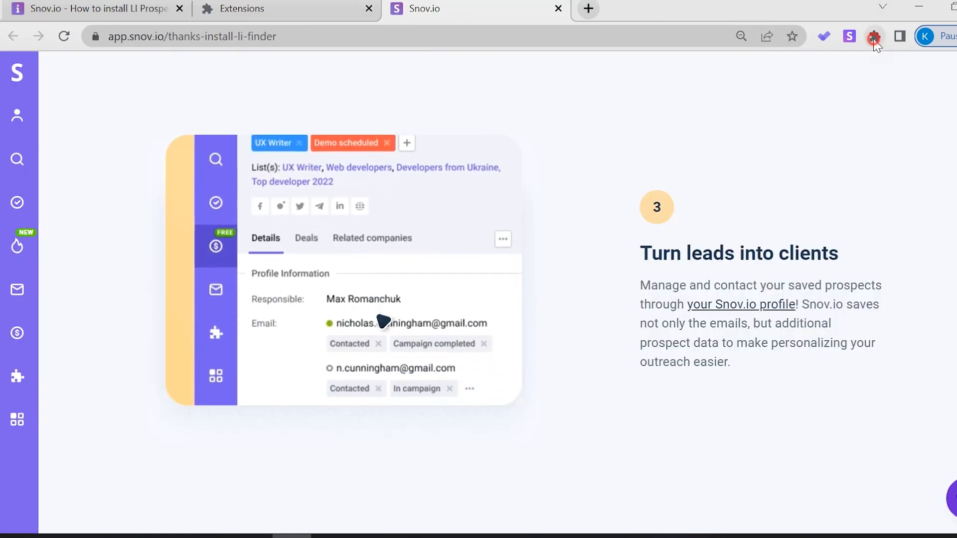
Check that LI Prospect Finder is pinned in the Extensions menu, then dismiss it.
left_click(875, 36)
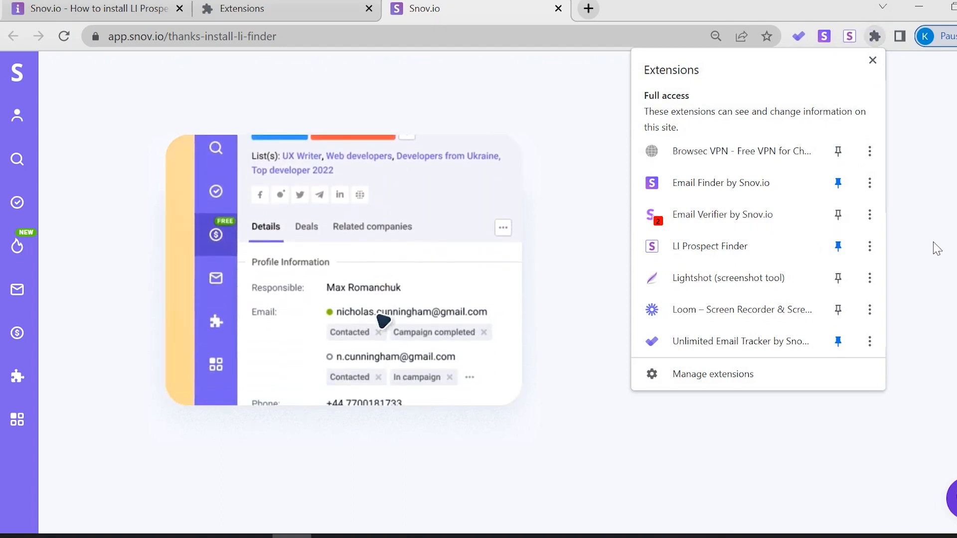
left_click(427, 9)
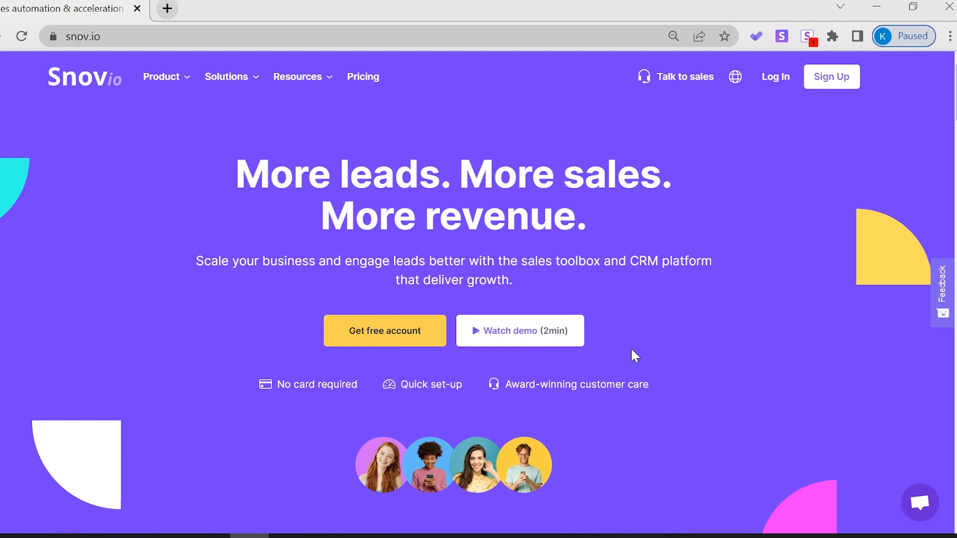
mouse_move(775, 76)
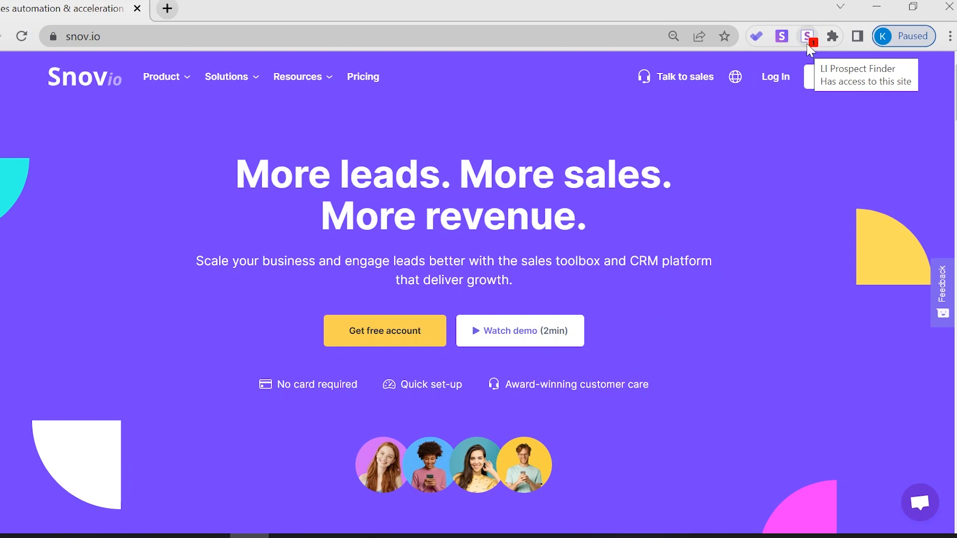
Open the LI Prospect Finder extension and update it.
left_click(807, 36)
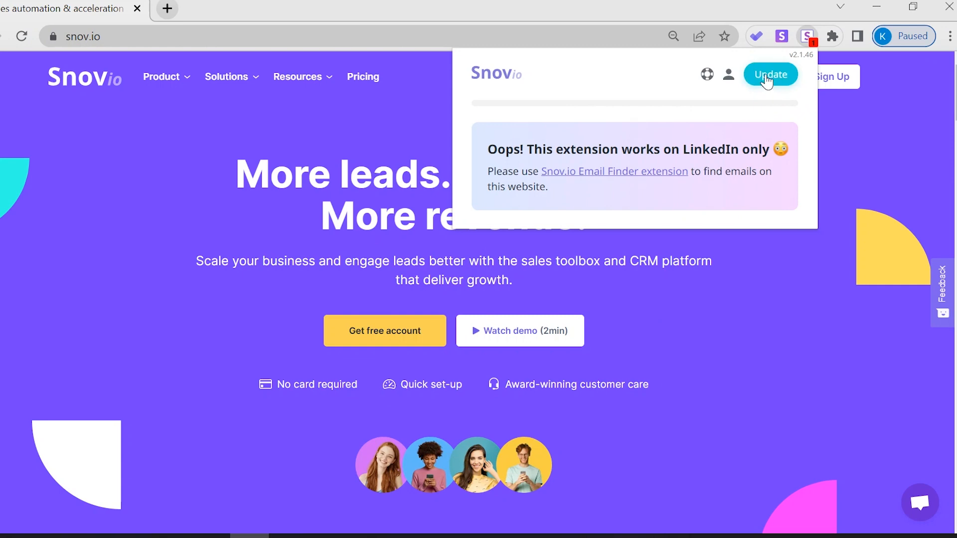
left_click(769, 74)
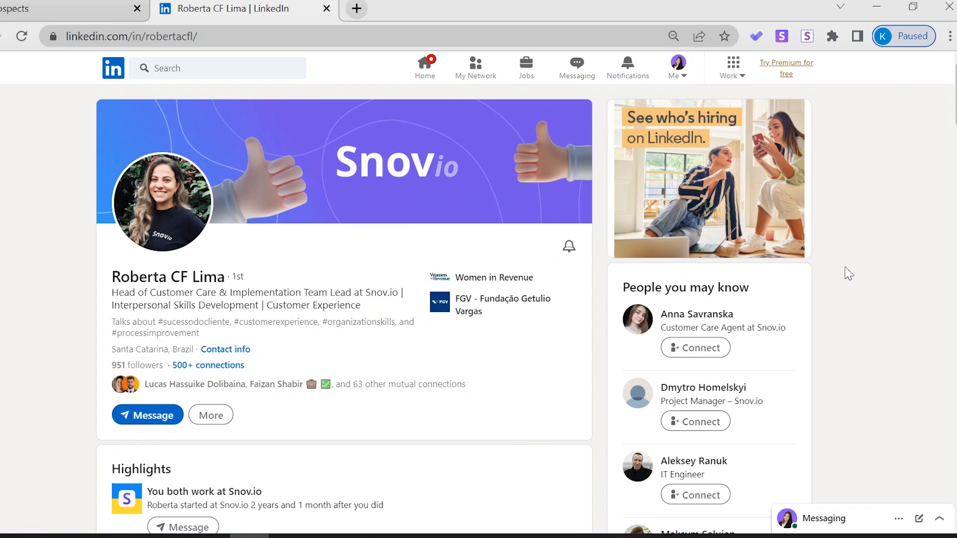
mouse_move(808, 103)
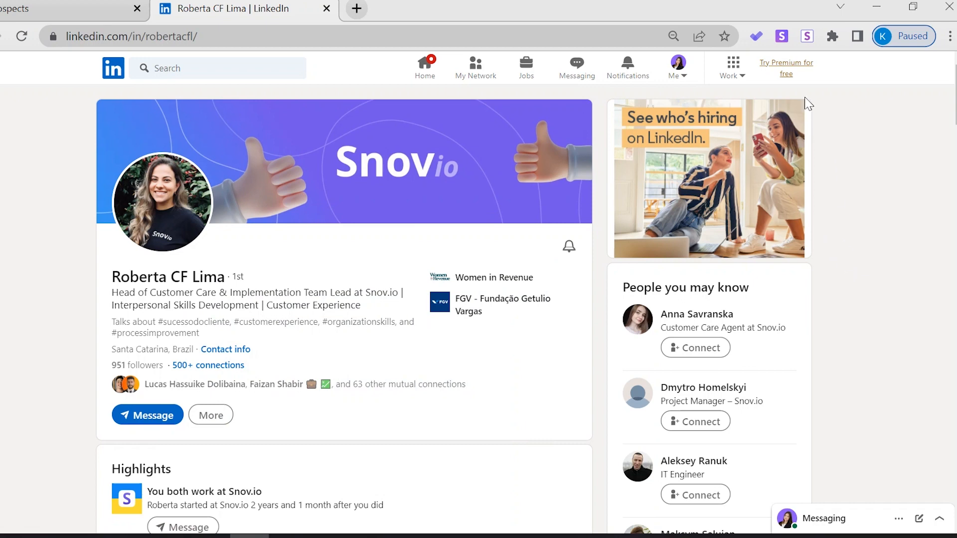
Save the profile owner to the Customer Service (Brazil) list and open that list.
left_click(806, 36)
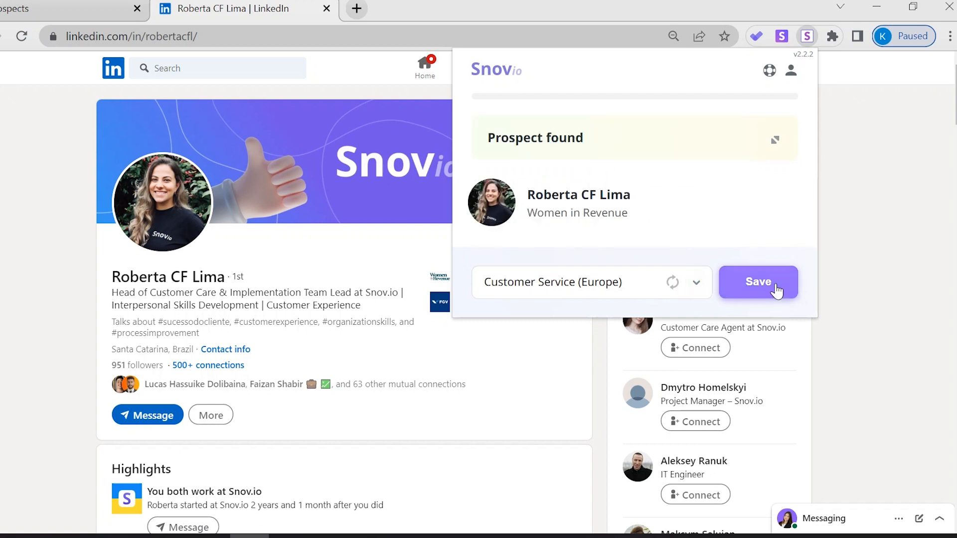
left_click(759, 282)
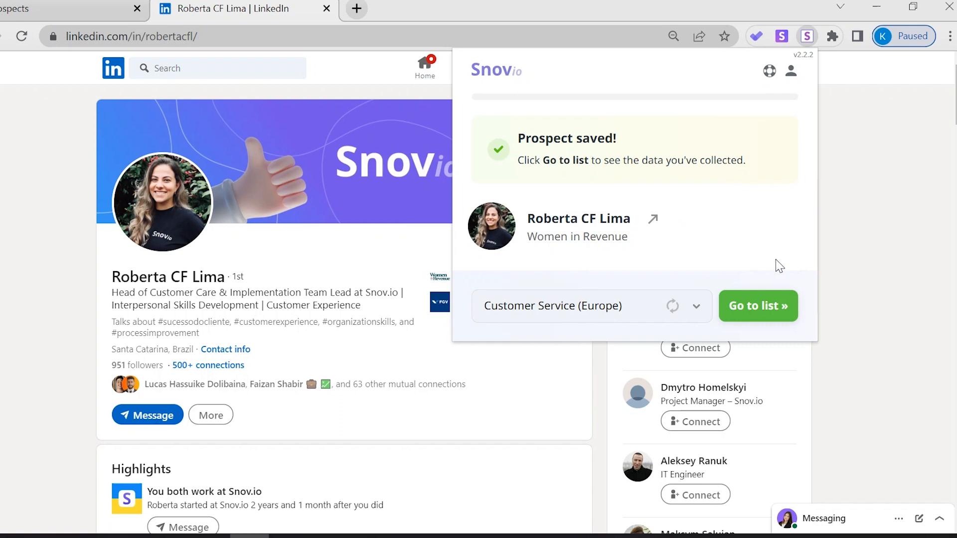
left_click(759, 306)
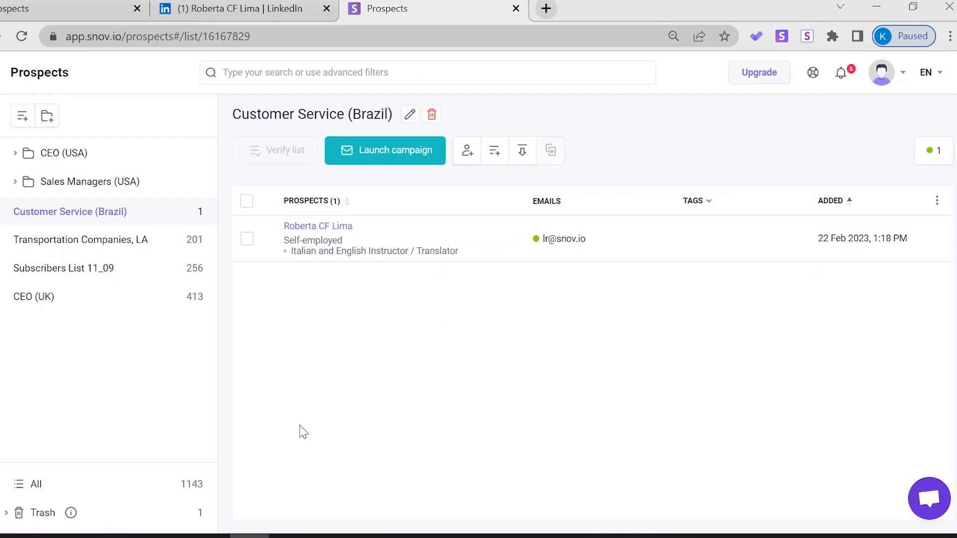
mouse_move(334, 415)
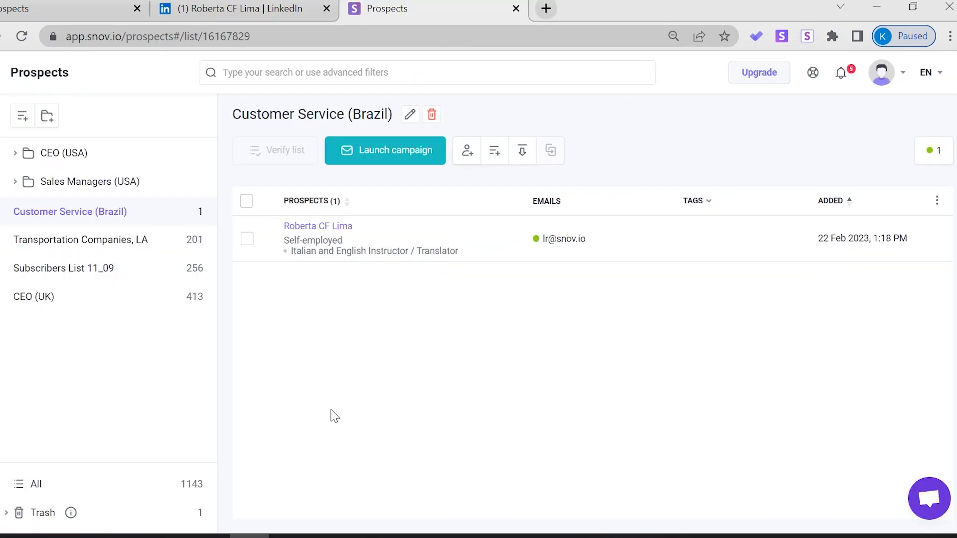
Close the Snov.io Prospects tab to return to LinkedIn.
left_click(238, 9)
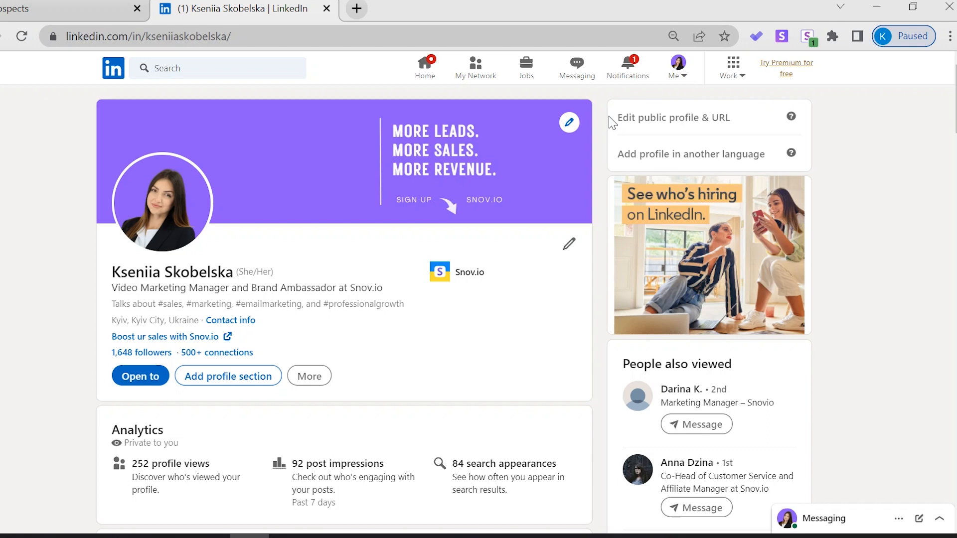
mouse_move(296, 258)
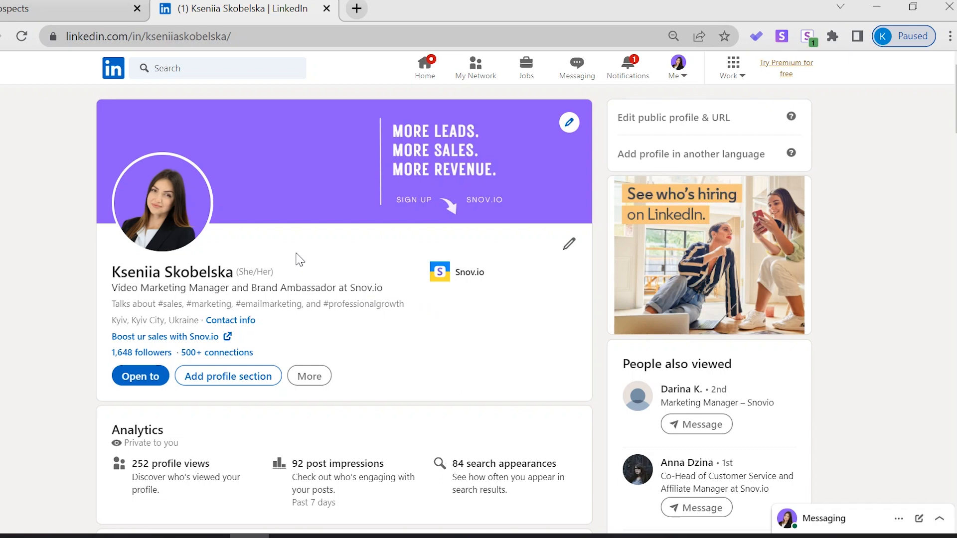
Search people for 'UI/UX Designer' and filter the location to United States.
type("UI/UX Designer")
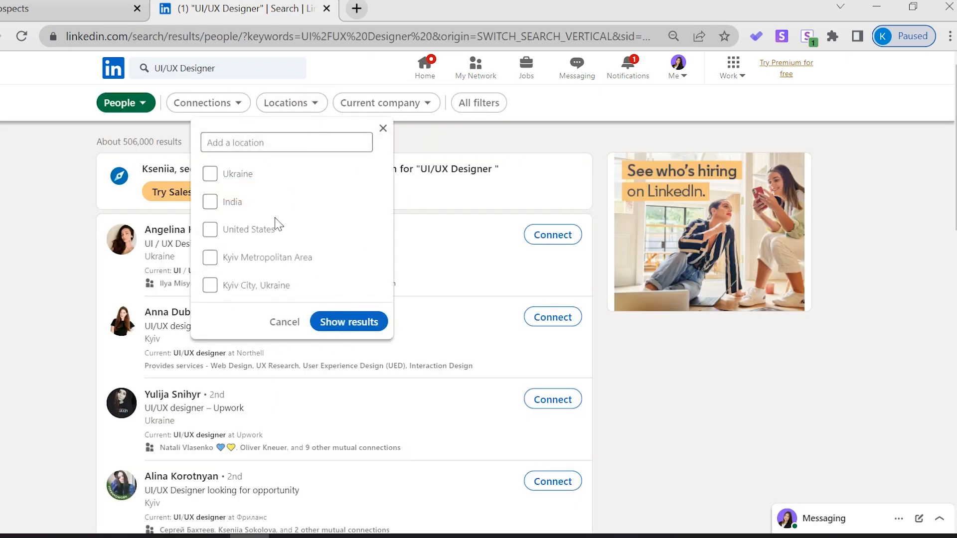
left_click(209, 229)
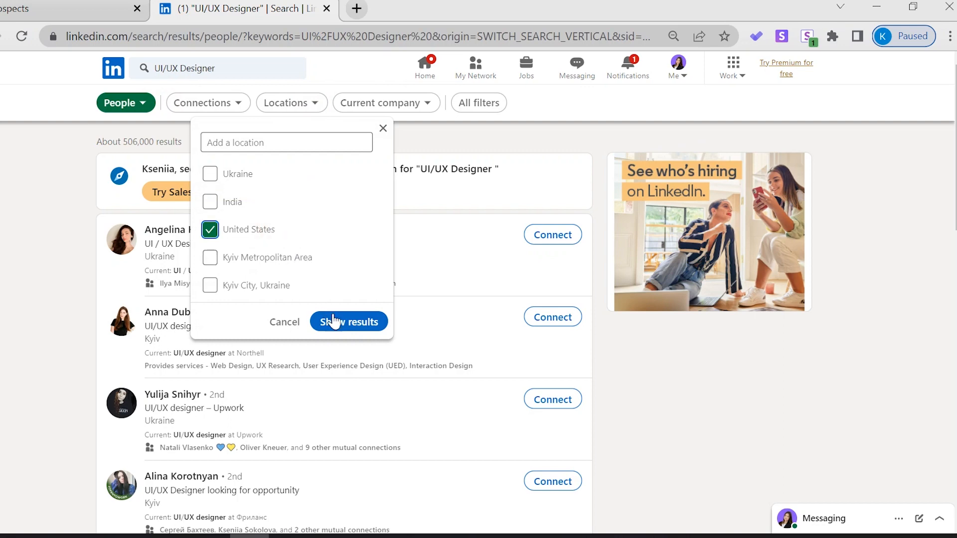
left_click(348, 321)
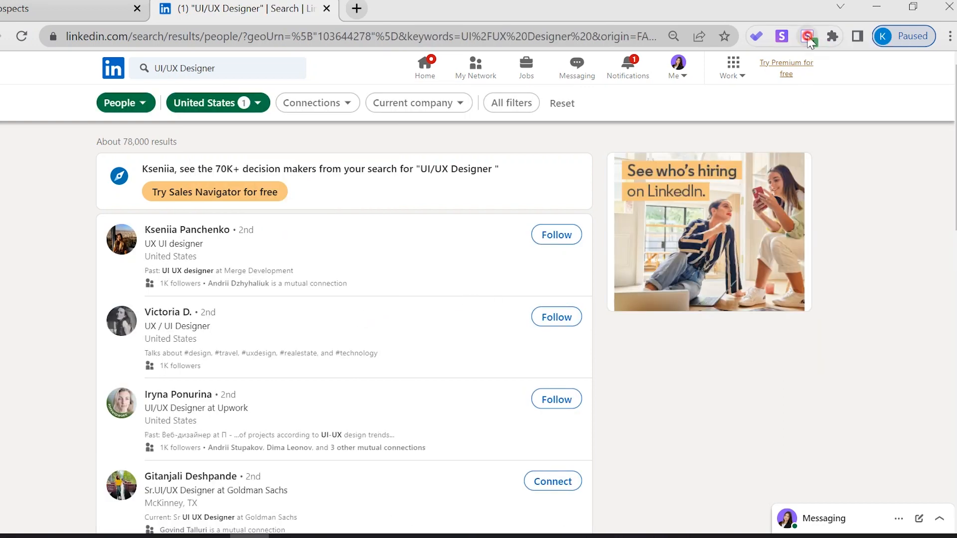
Set LI Prospect Finder to collect pages 1–4 into UI/UX Designers (USA) and save.
left_click(807, 36)
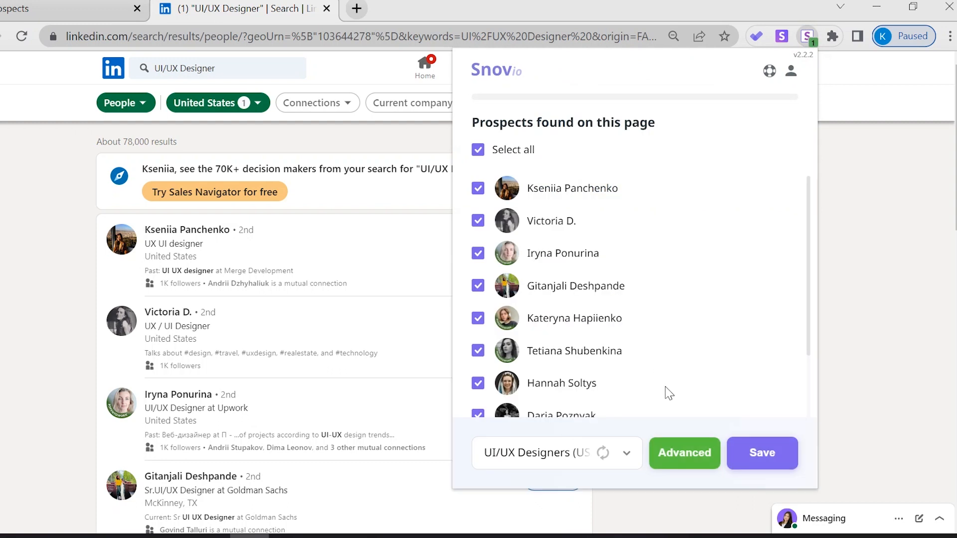
mouse_move(659, 403)
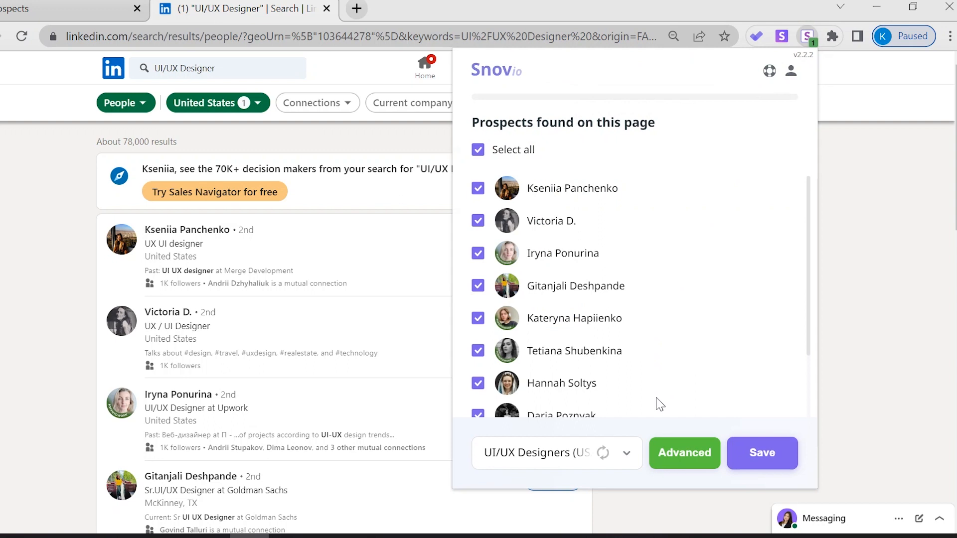
mouse_move(639, 432)
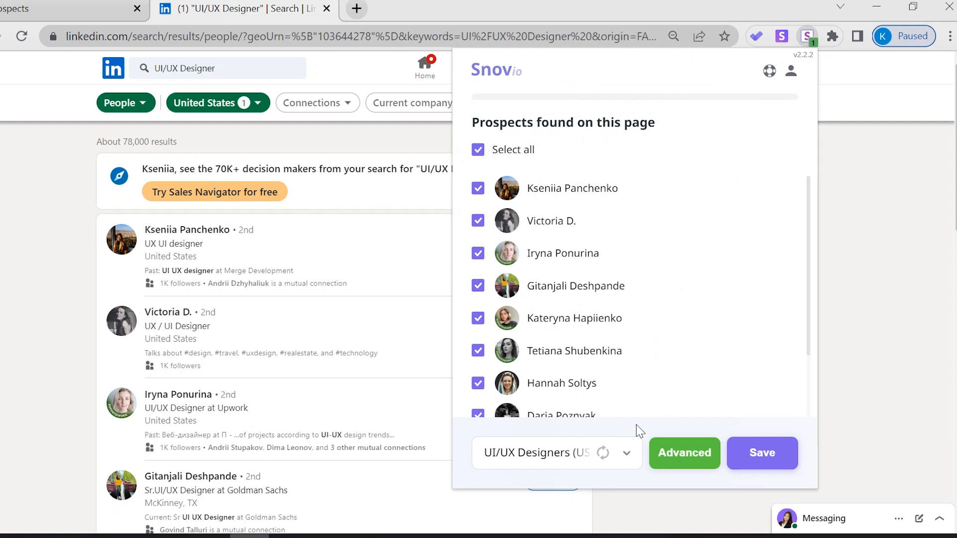
left_click(627, 453)
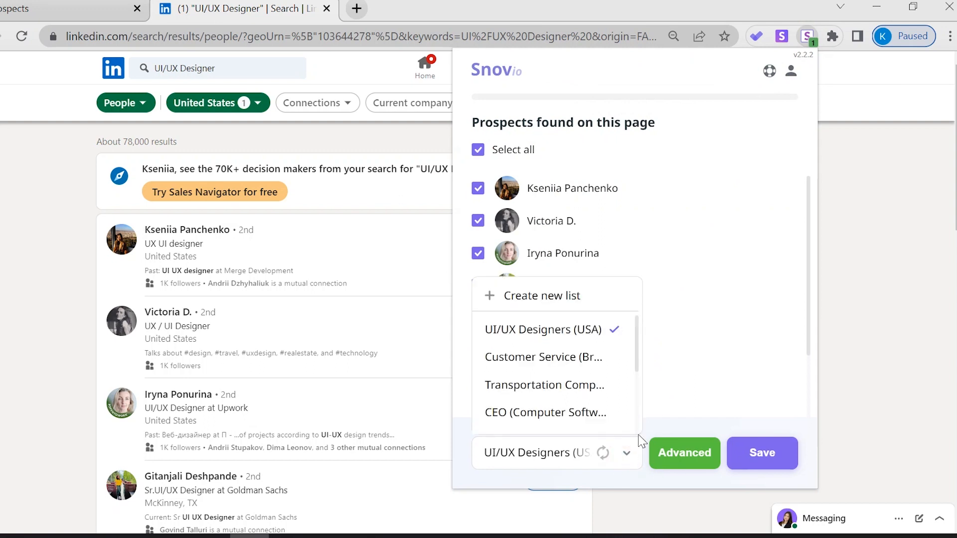
mouse_move(633, 457)
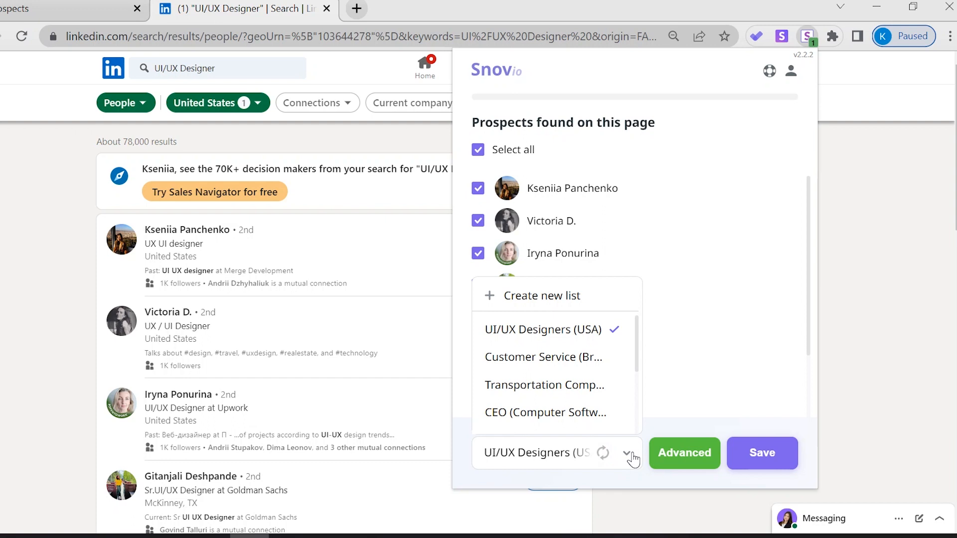
left_click(685, 454)
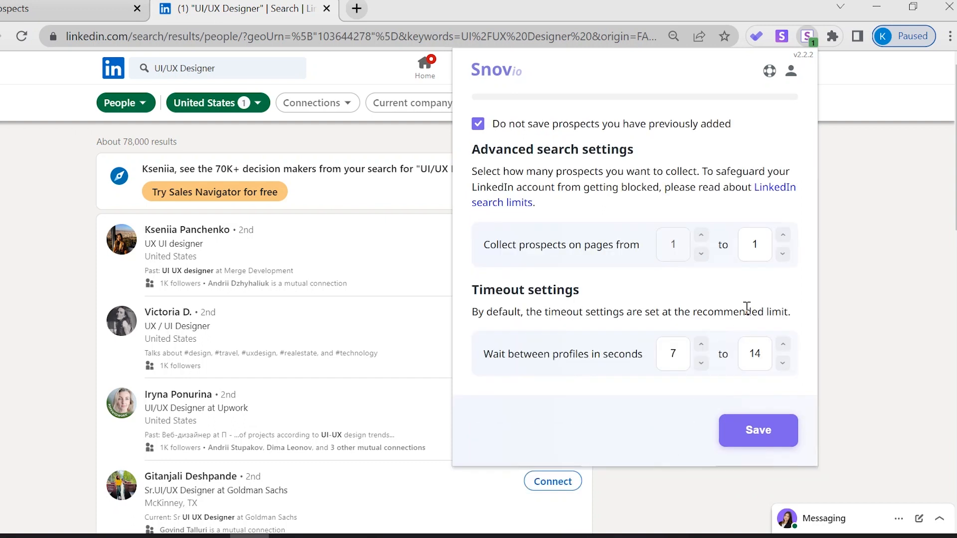
mouse_move(756, 297)
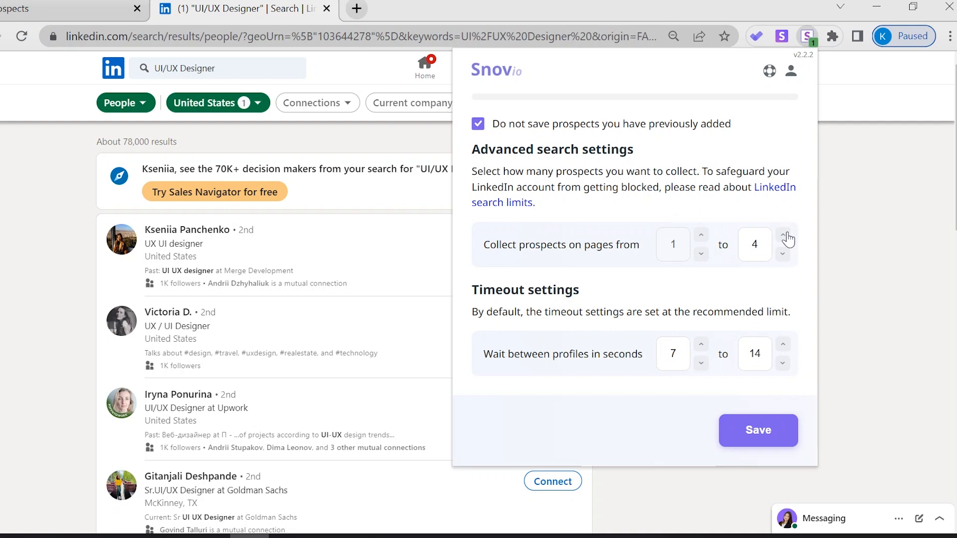
left_click(758, 430)
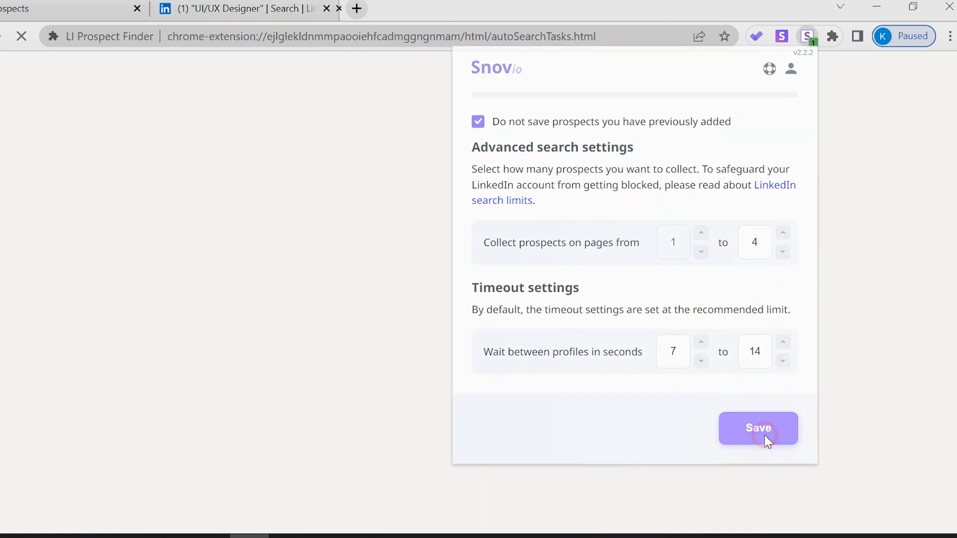
Go from the Active searches page to Snov.io's LinkedIn company page.
left_click(758, 428)
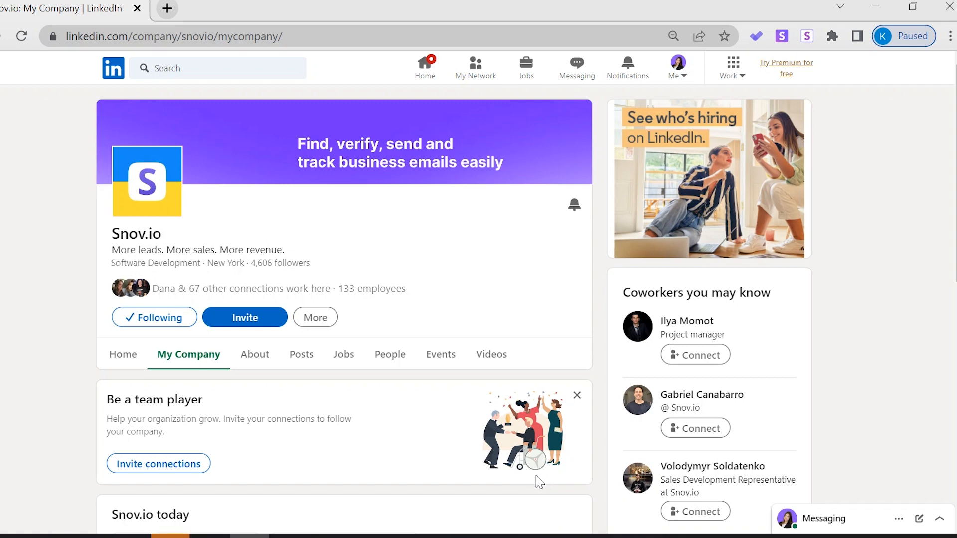
mouse_move(807, 36)
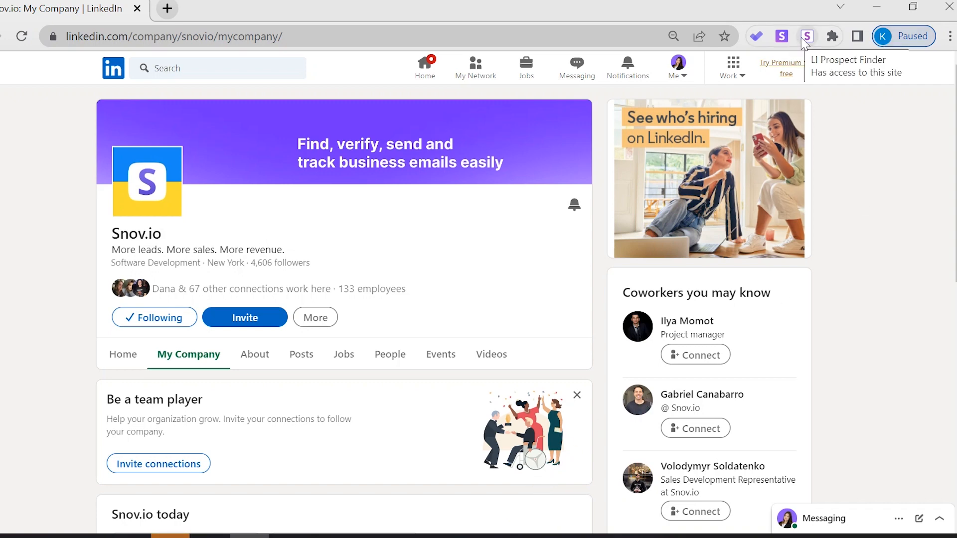
Save the Snov.io company to the B2B Sales Tools list with LI Prospect Finder.
left_click(807, 36)
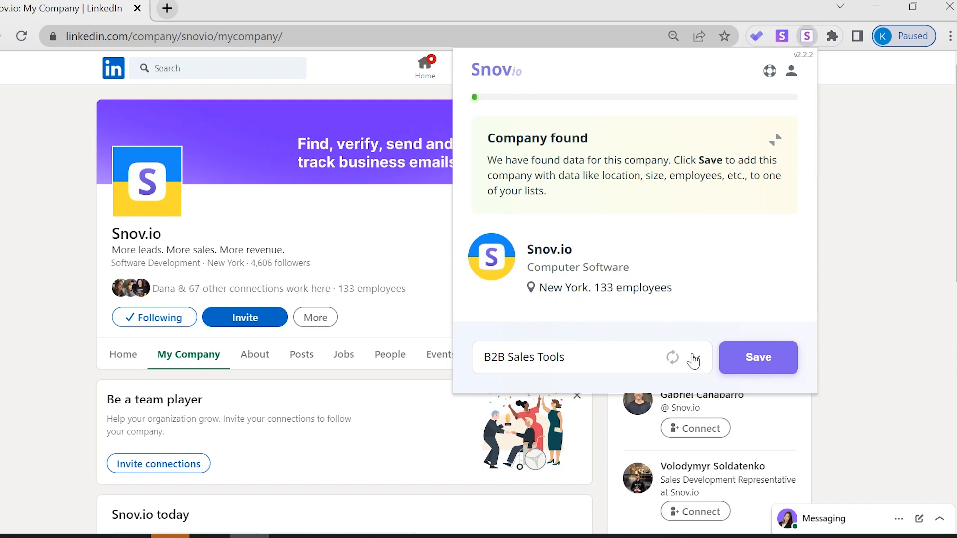
left_click(696, 357)
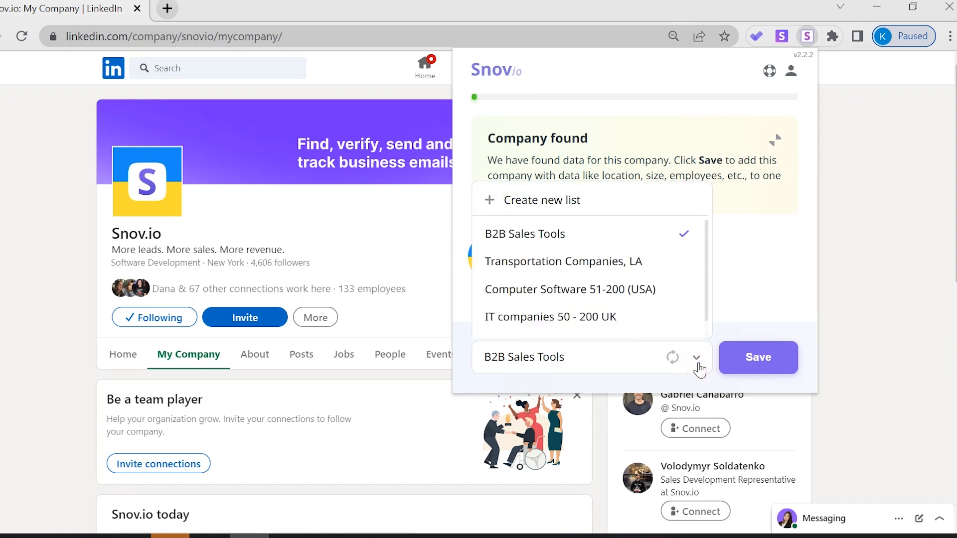
left_click(758, 357)
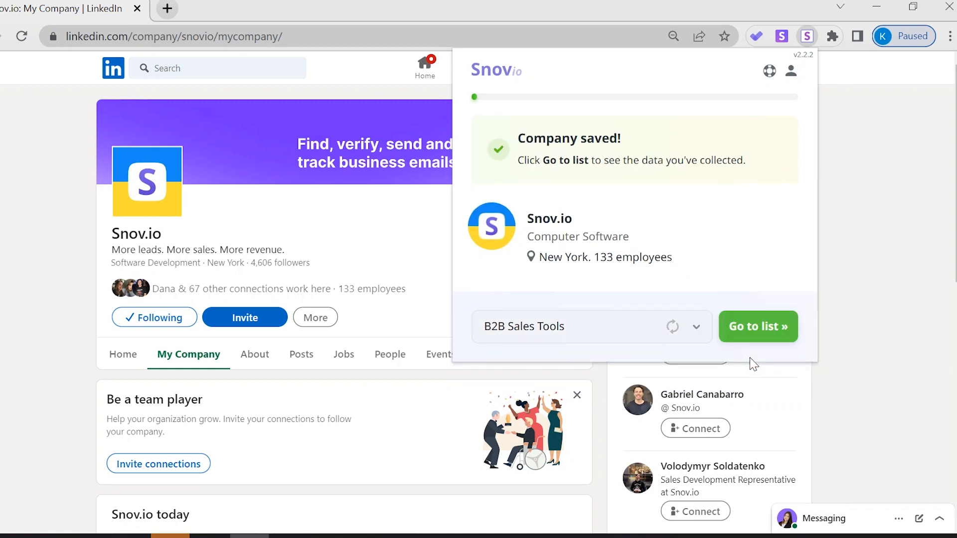
mouse_move(759, 349)
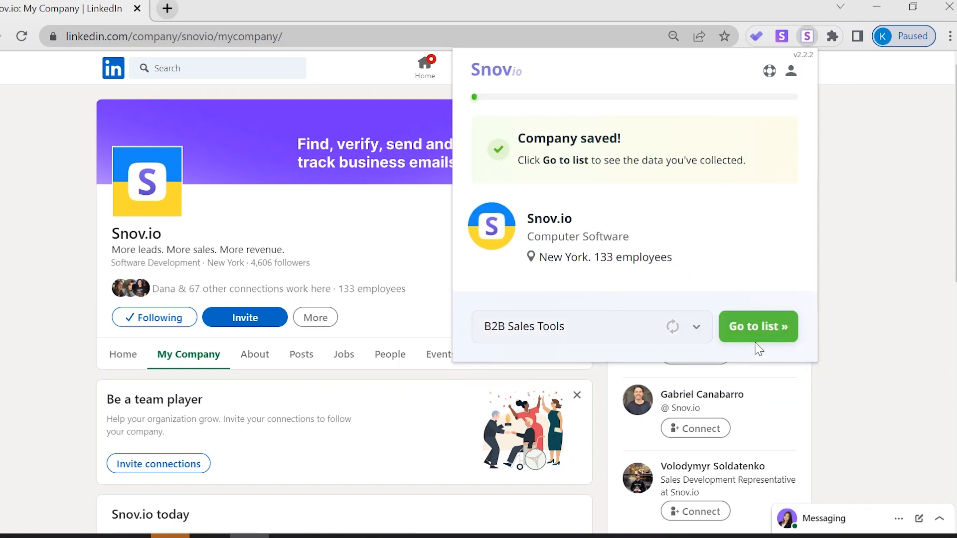
In B2B Sales Tools, filter Snov.io's prospects by 'UI/UX designer' and select the Team Lead.
left_click(757, 326)
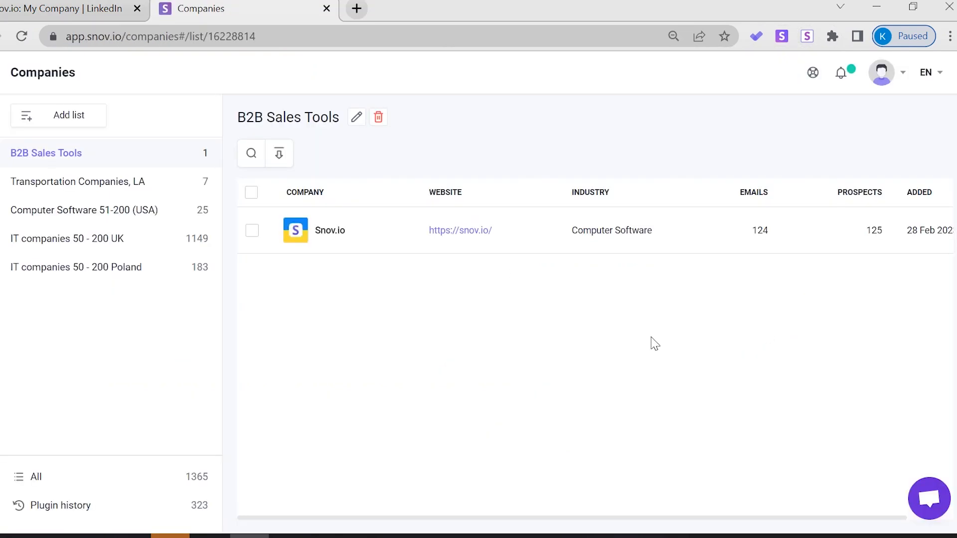
mouse_move(646, 346)
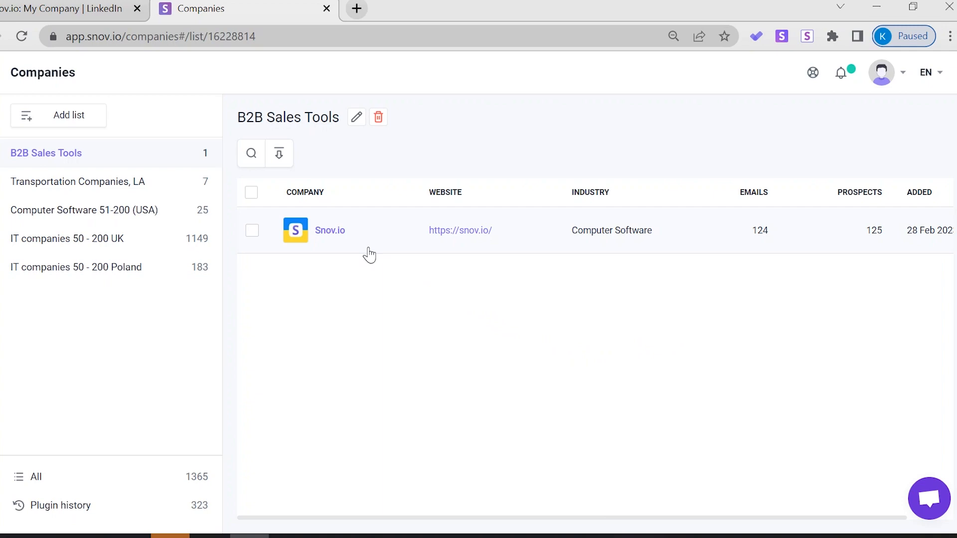
left_click(329, 230)
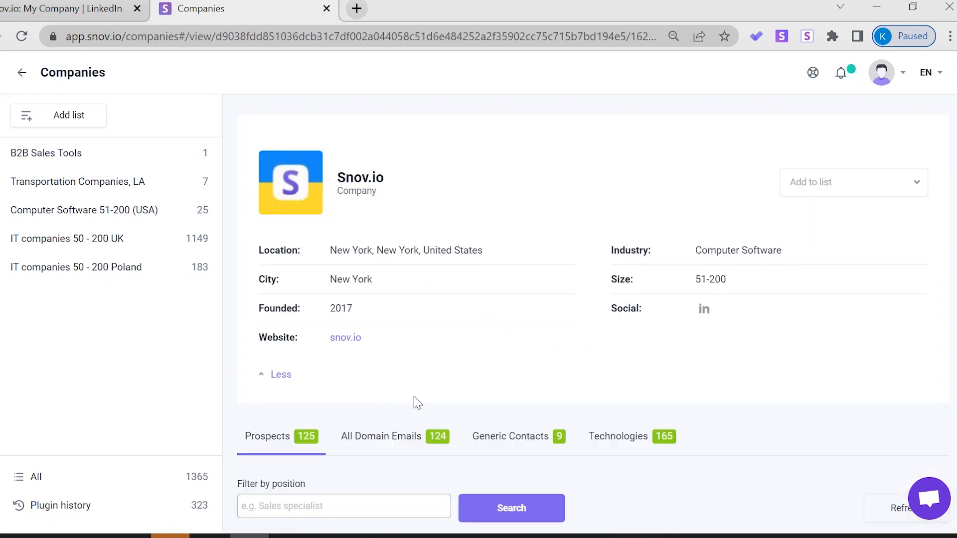
scroll("down", 3)
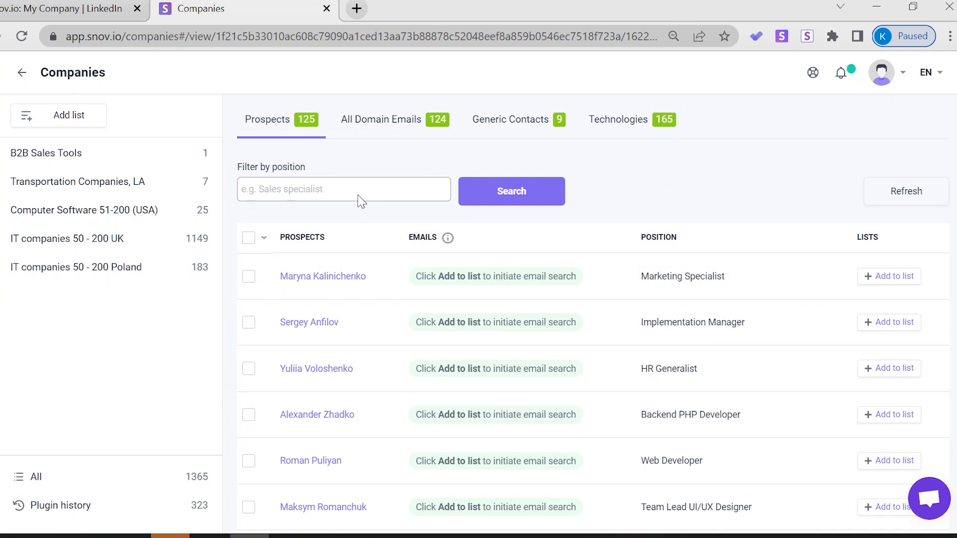
type("UI/UX desig")
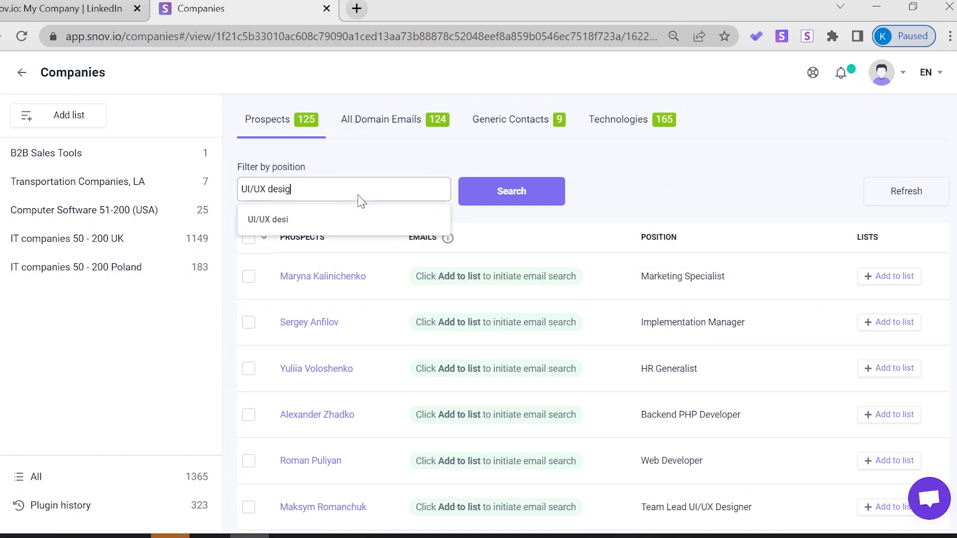
left_click(511, 190)
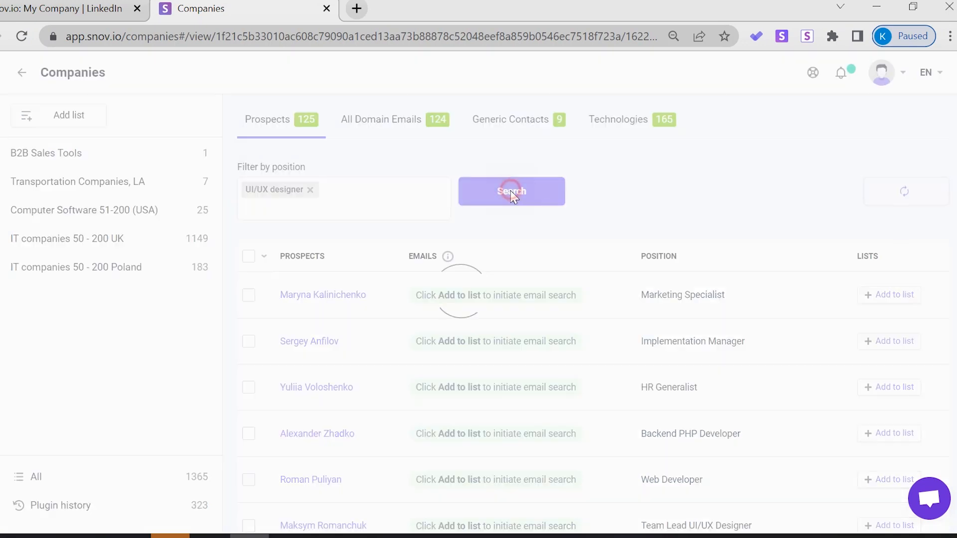
left_click(512, 191)
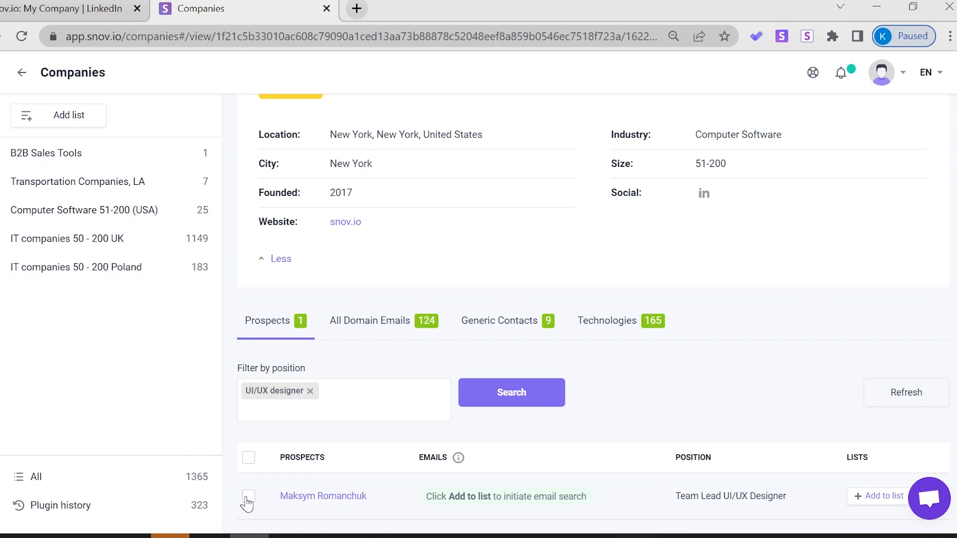
left_click(248, 497)
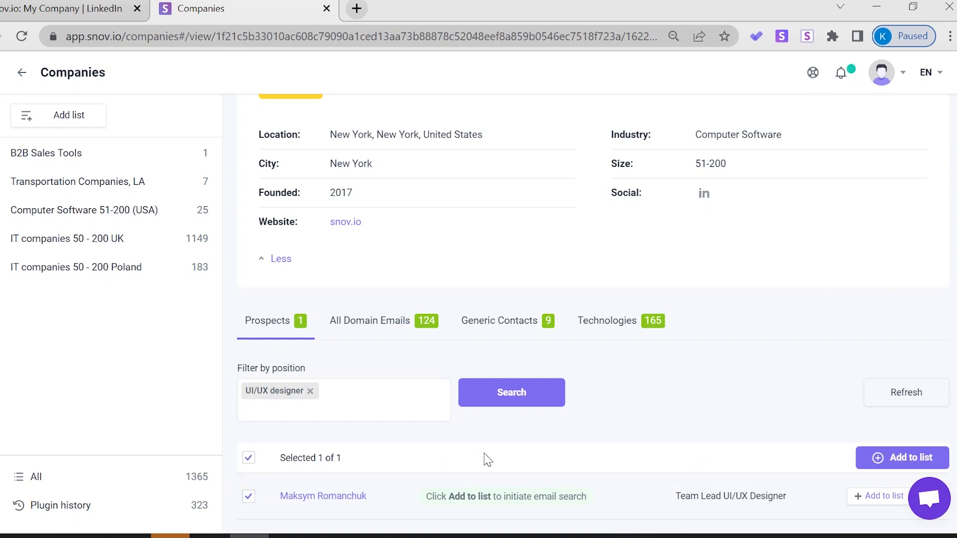
left_click(902, 457)
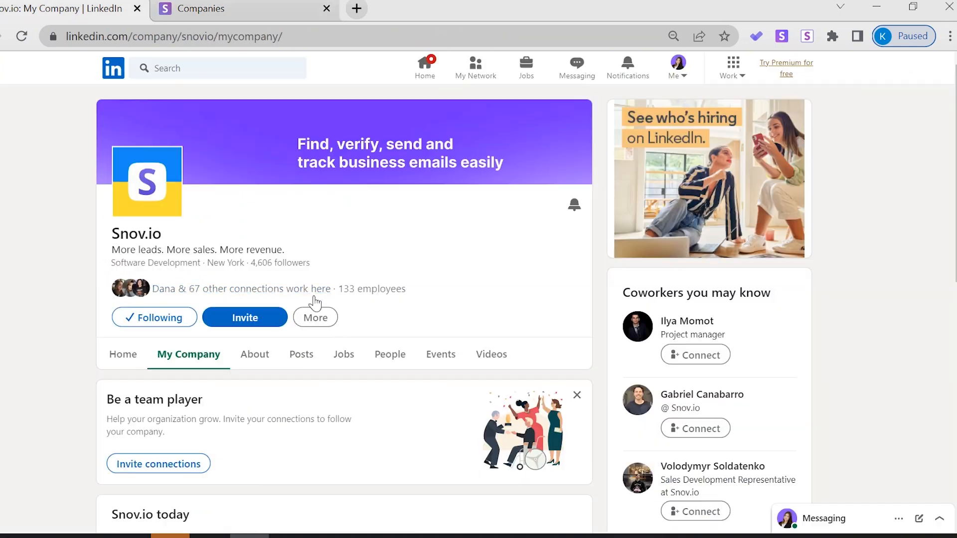
mouse_move(389, 461)
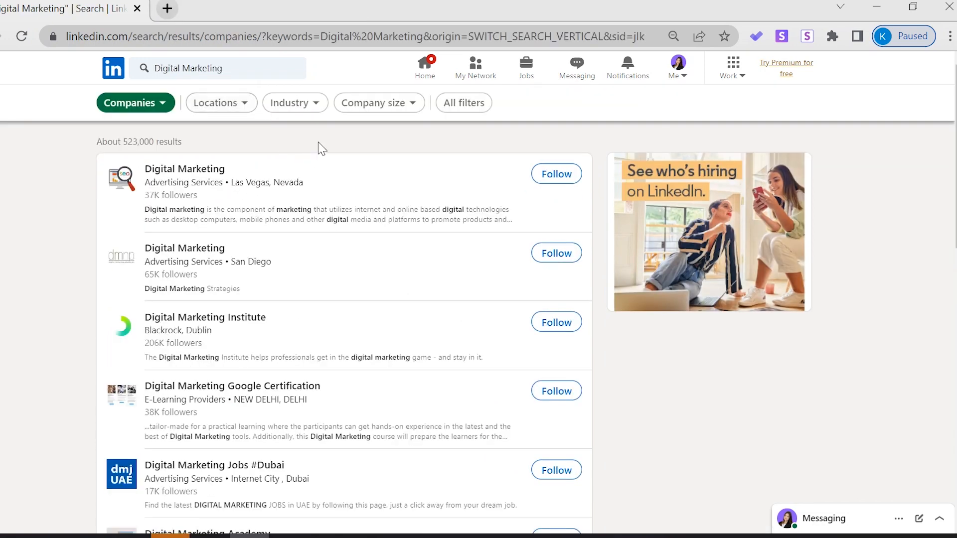
mouse_move(656, 415)
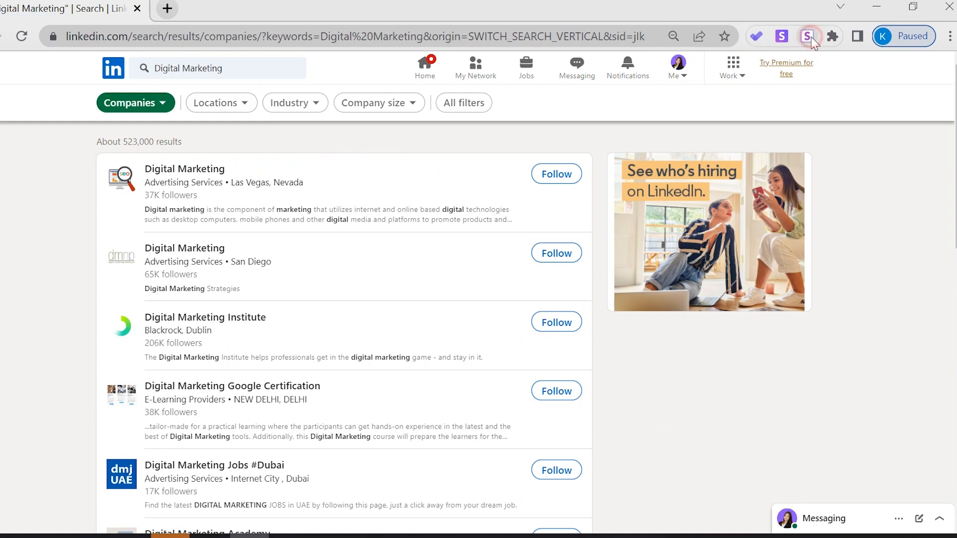
Collect the Digital Marketing company results using LI Prospect Finder's advanced page settings.
left_click(807, 36)
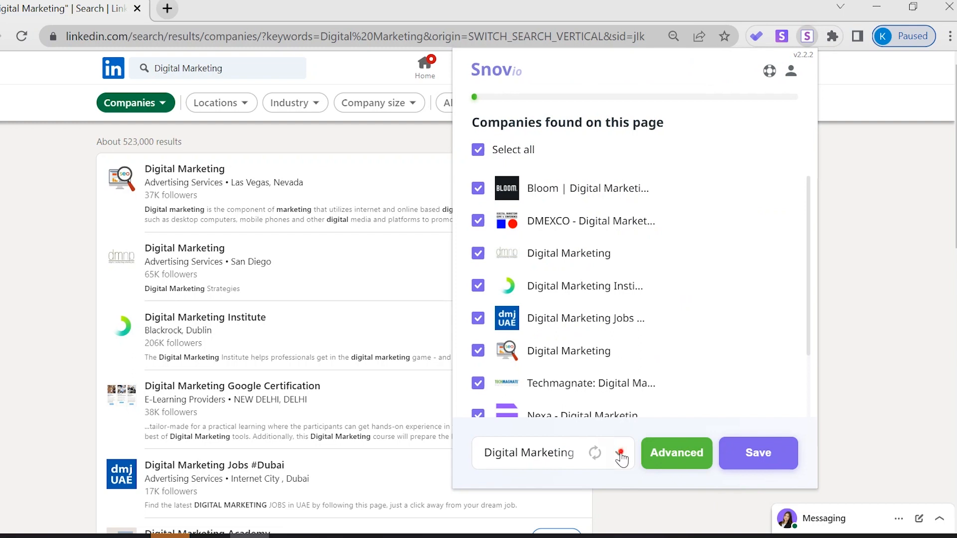
left_click(621, 453)
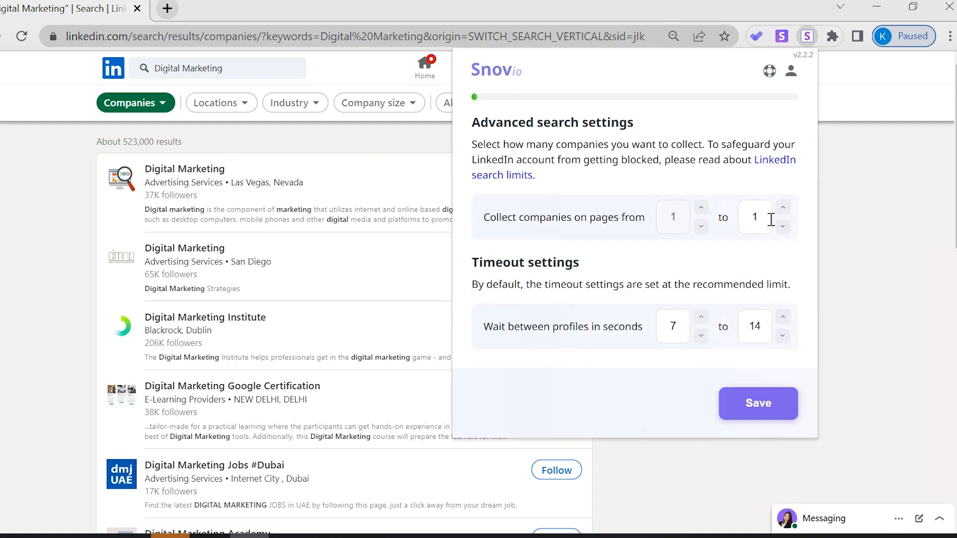
left_click(757, 403)
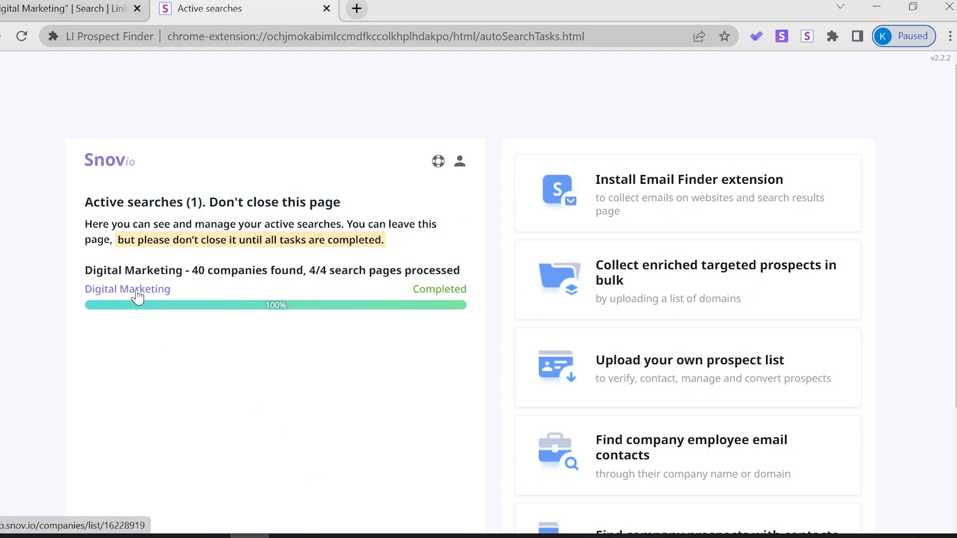
Use the Digital Marketing (40) companies list as the Bulk Domain Search source.
left_click(128, 288)
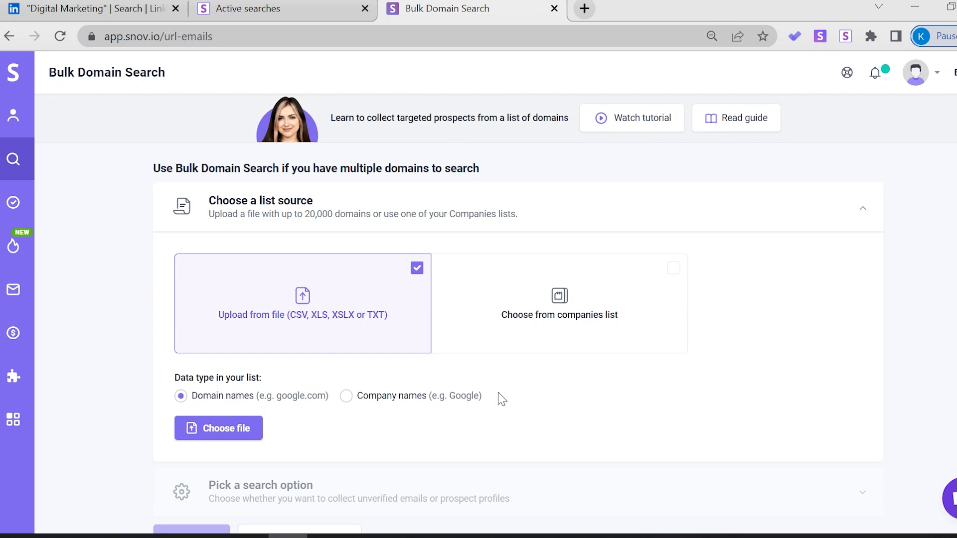
mouse_move(508, 394)
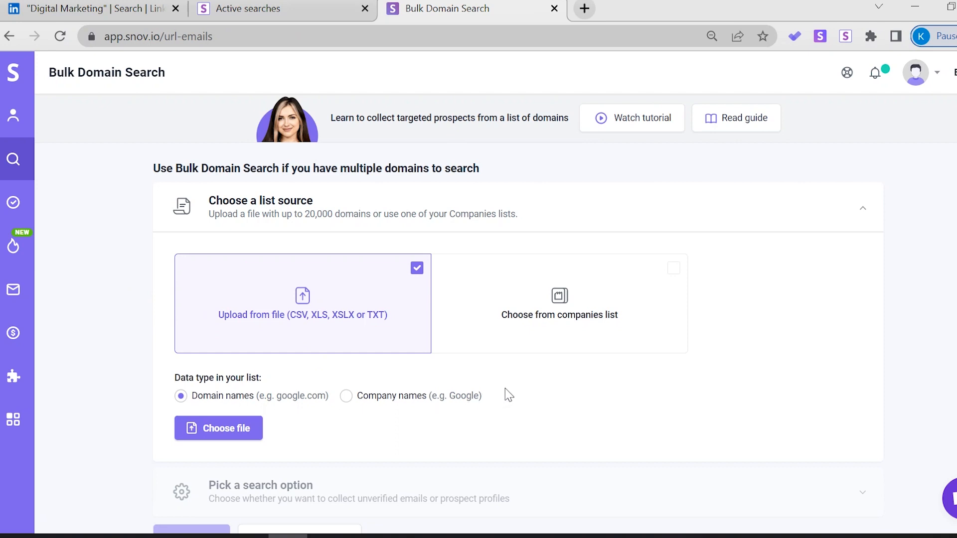
left_click(558, 303)
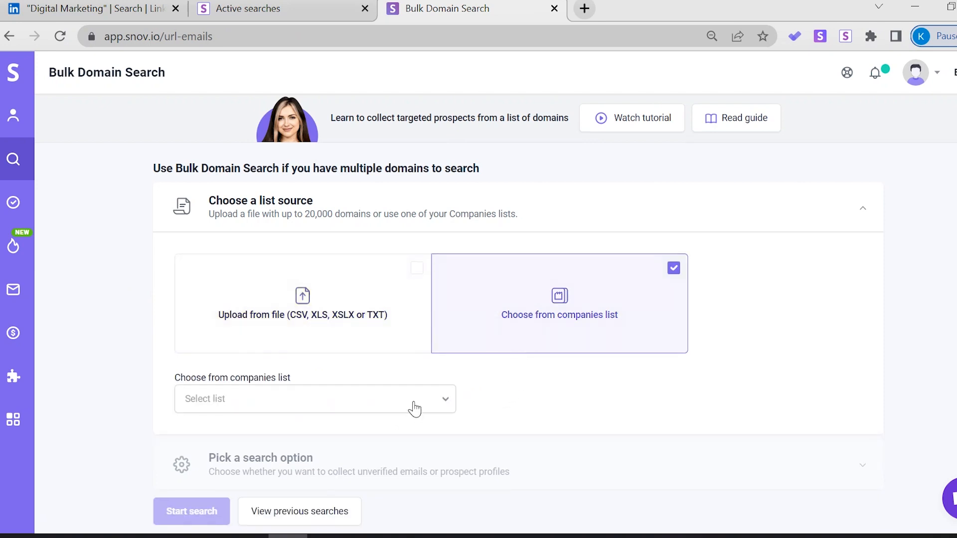
left_click(315, 399)
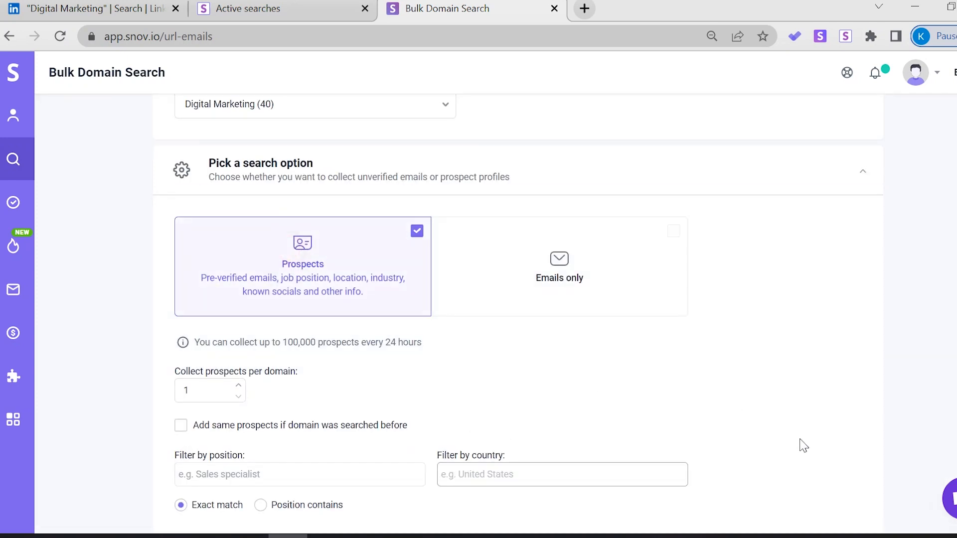
left_click(73, 8)
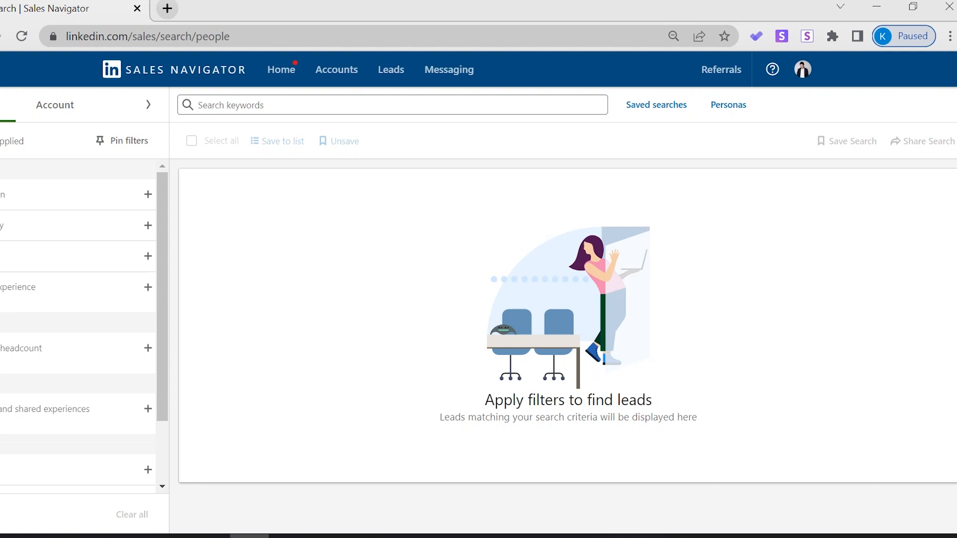
mouse_move(413, 455)
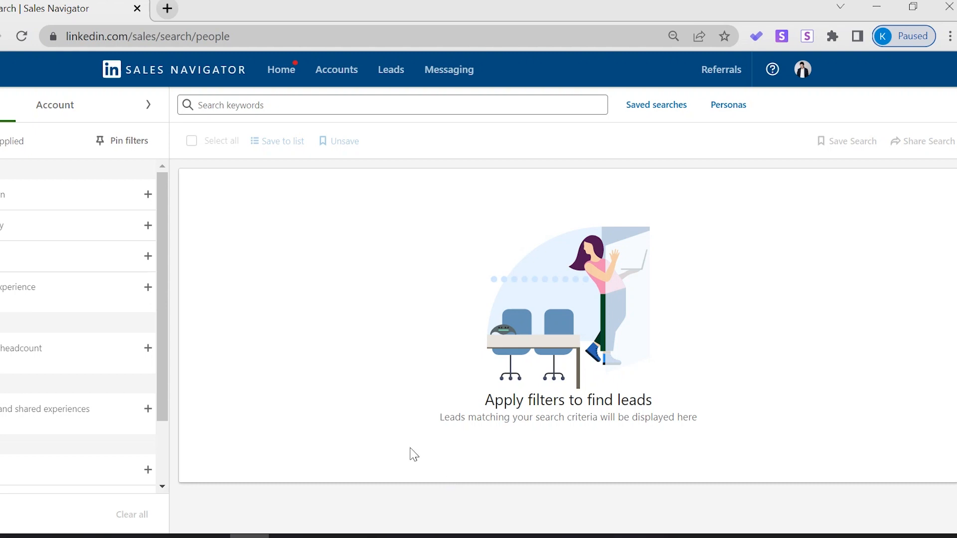
Search Sales Navigator for 'sales manager' and collect leads from pages 1 to 2.
left_click(236, 104)
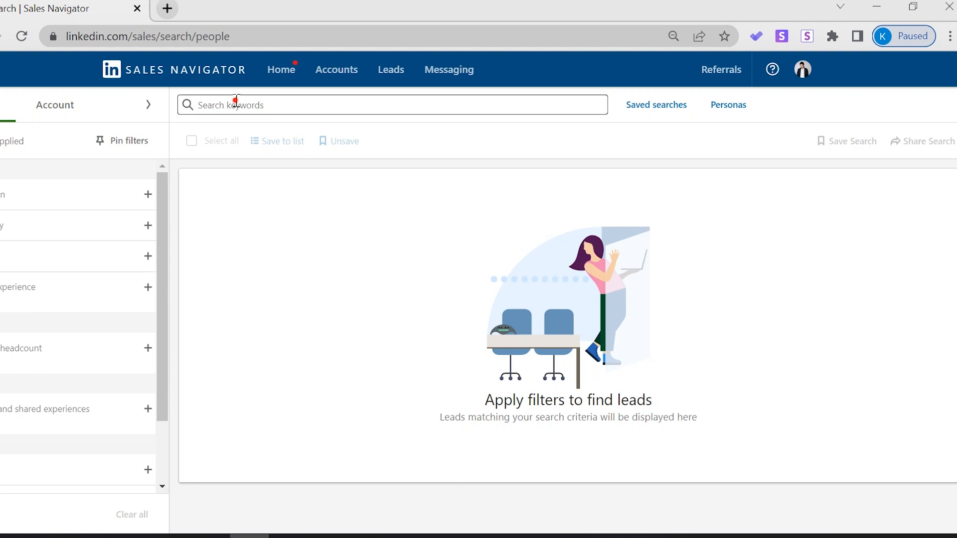
type("sales manager")
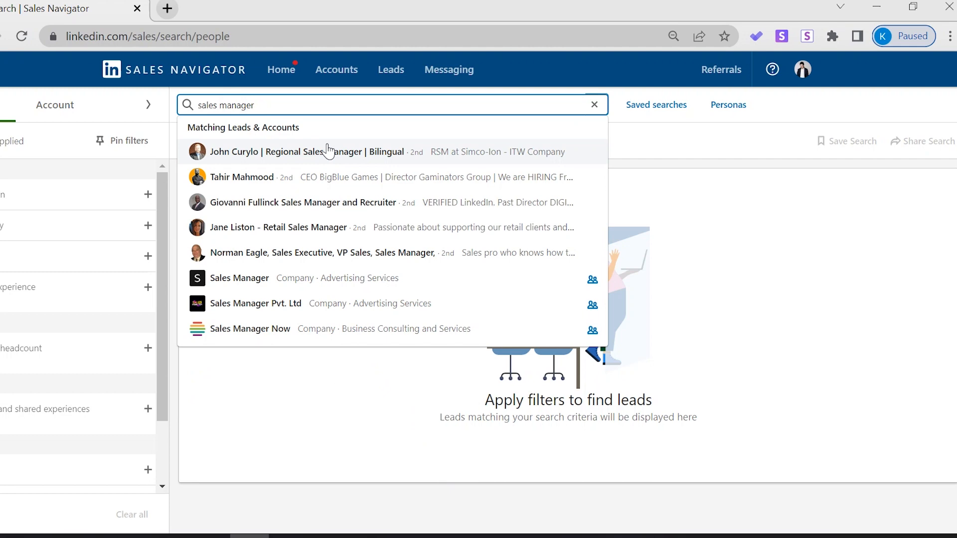
key("Enter")
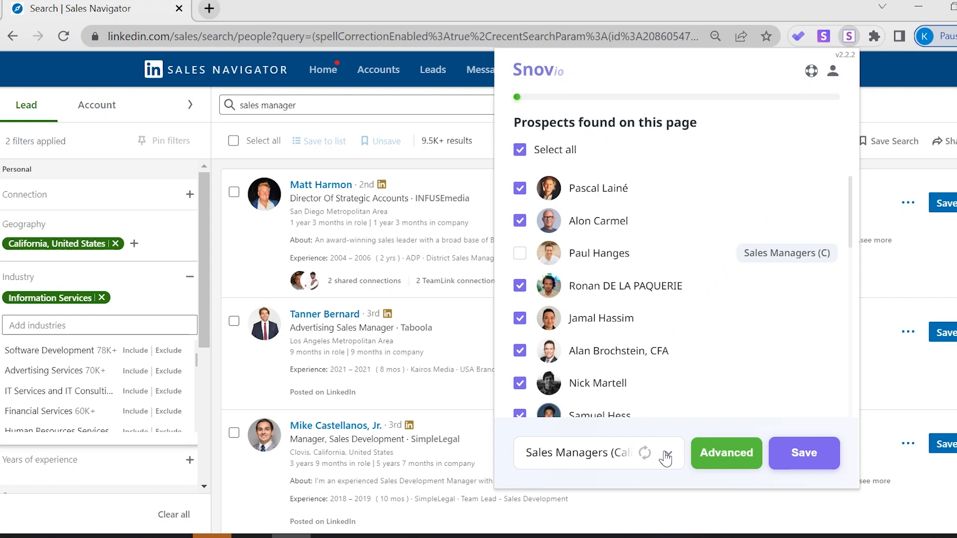
mouse_move(726, 454)
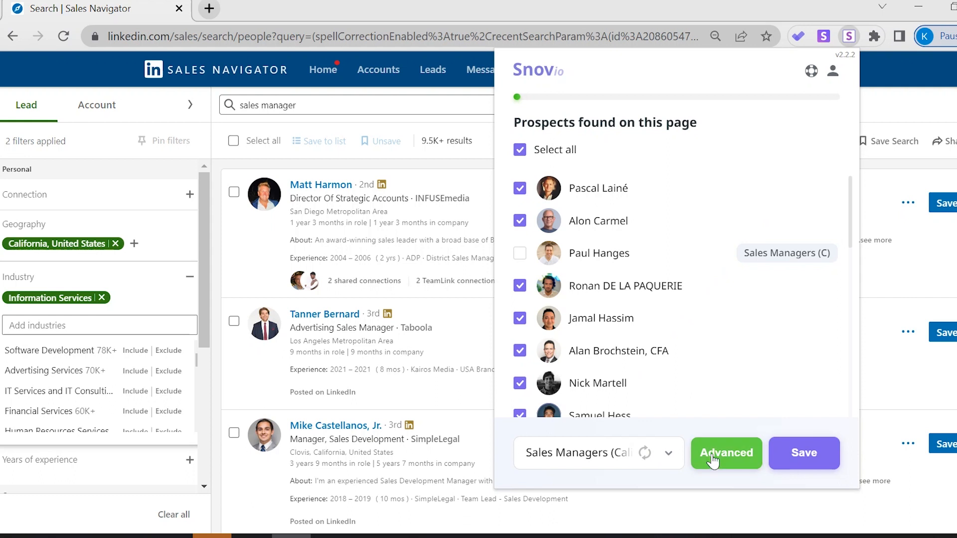
left_click(726, 453)
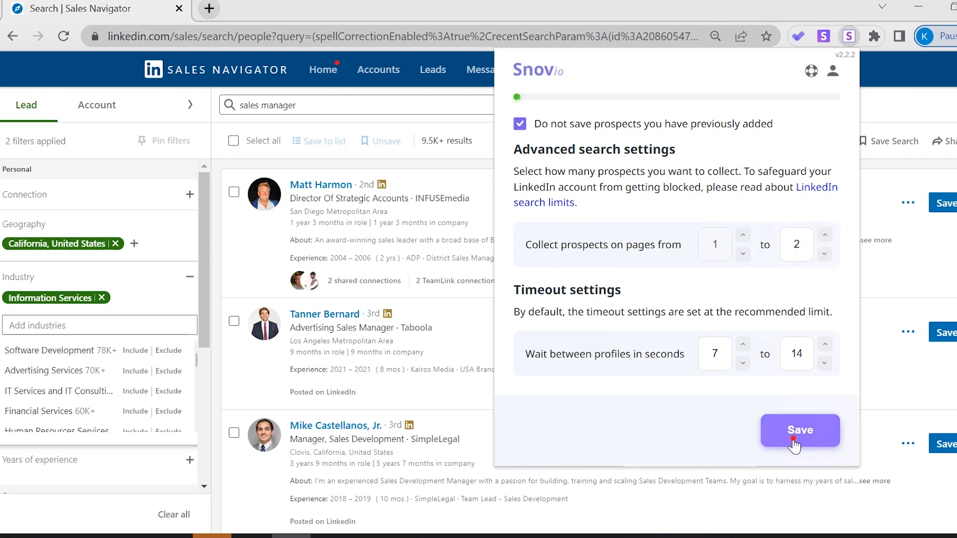
left_click(800, 431)
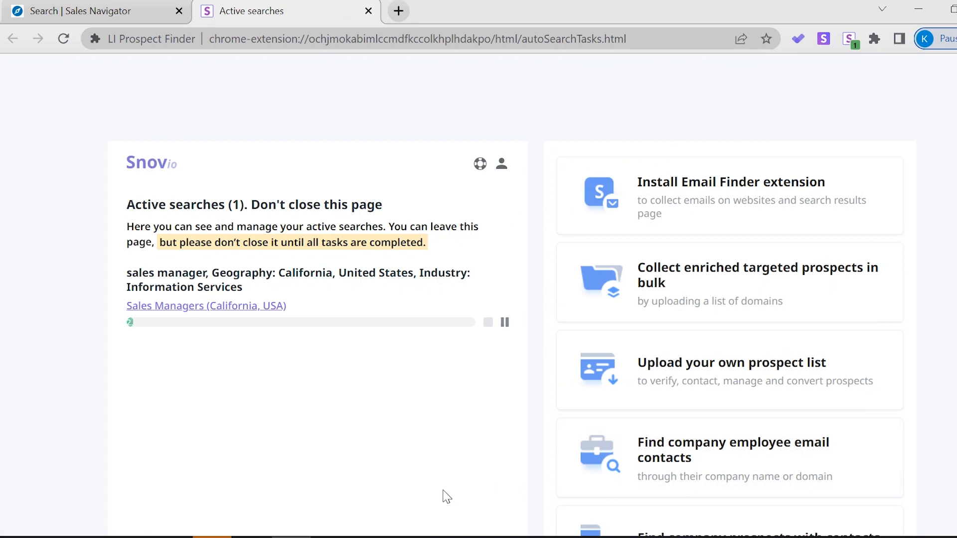